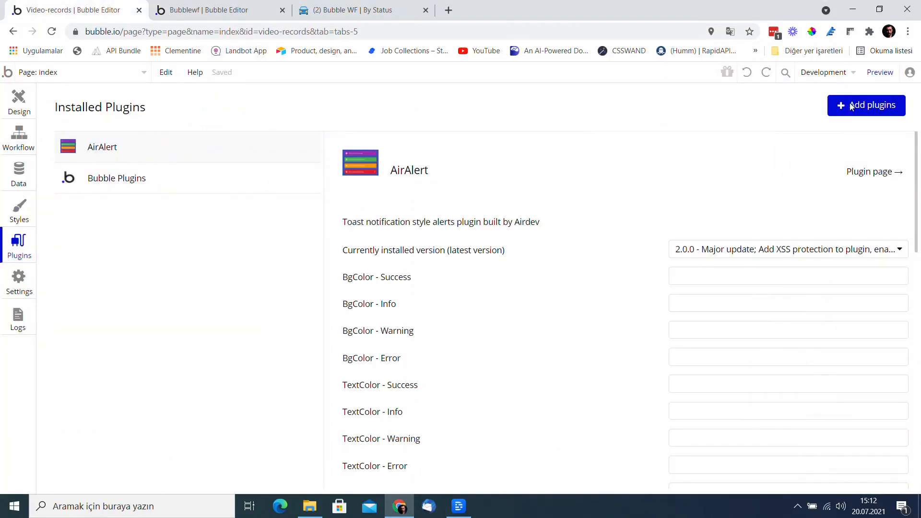
Step: Search the plugin catalogue for 'rich' and install the Rich Text Editor plugin
click(866, 105)
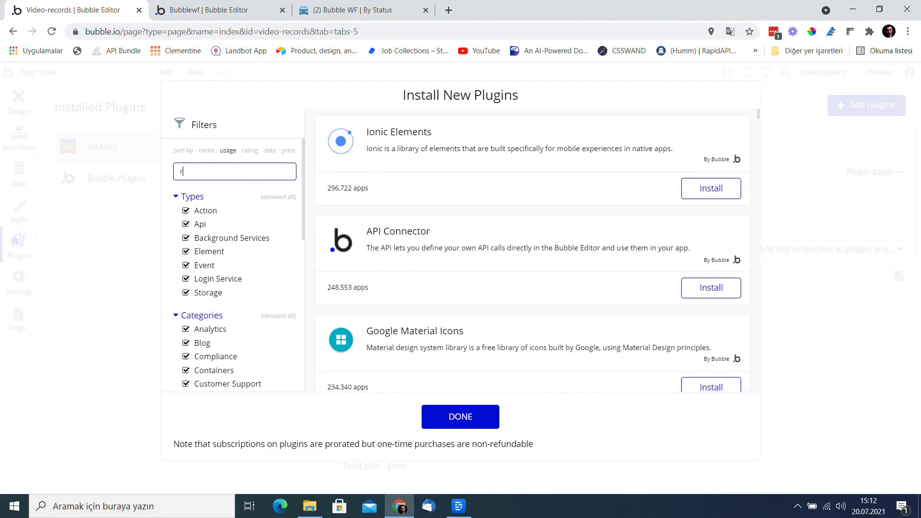
text(ich)
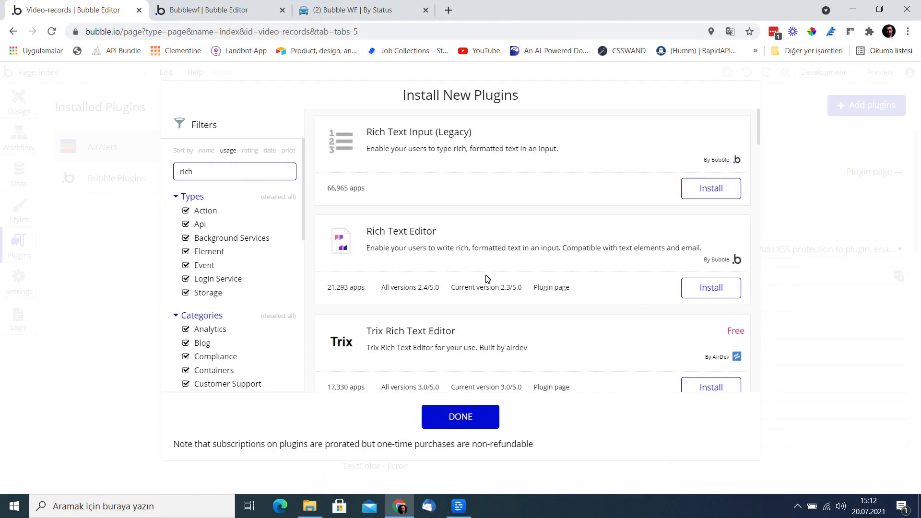
click(710, 288)
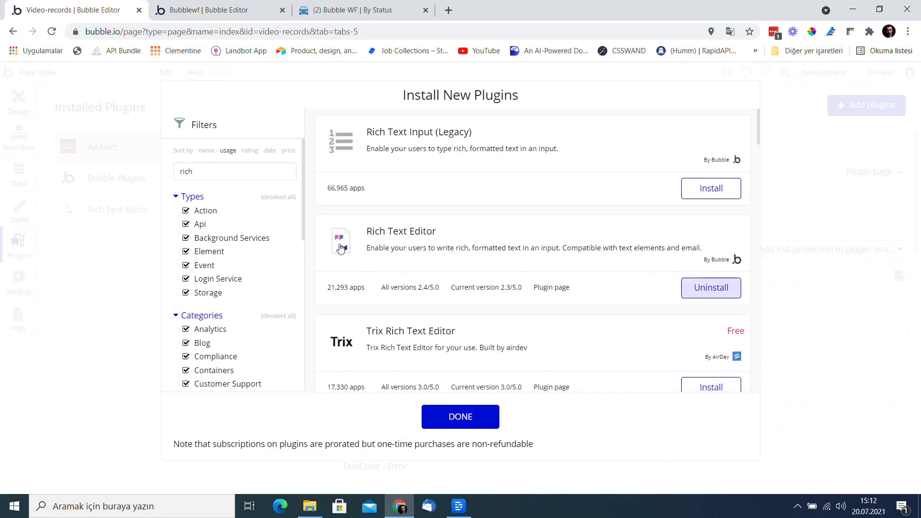
Step: Install the Relative Time with Moment.js plugin and close the catalogue
click(233, 171)
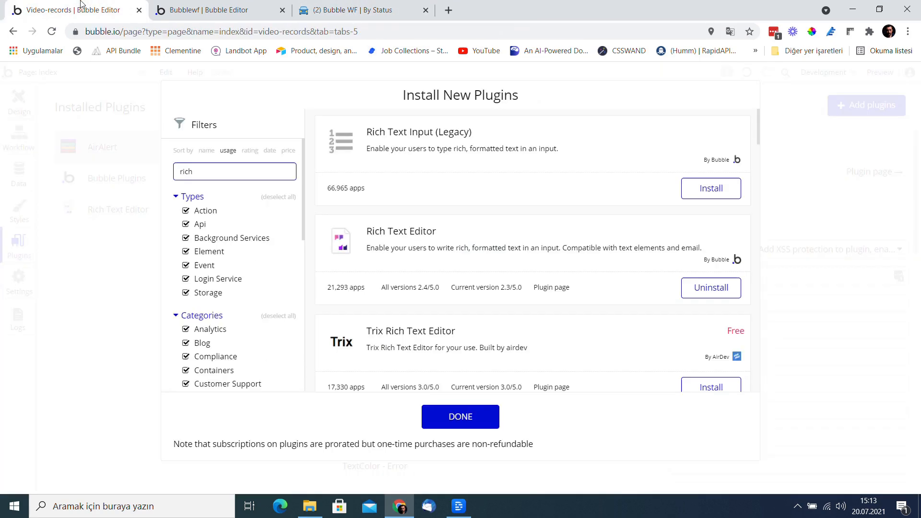
text(relat)
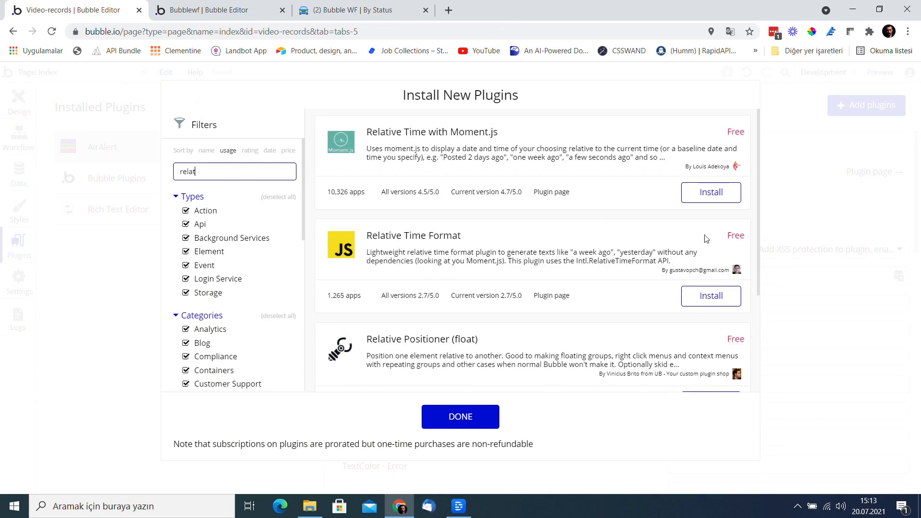
click(709, 191)
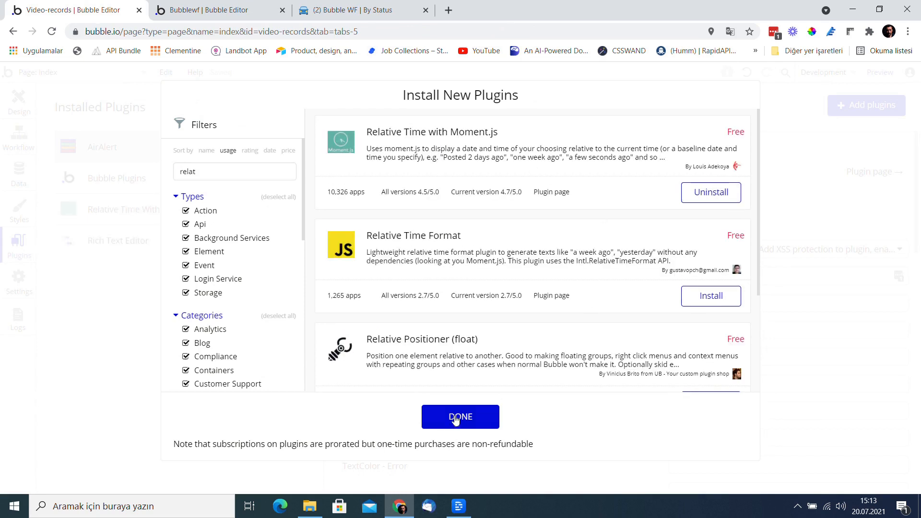
click(353, 10)
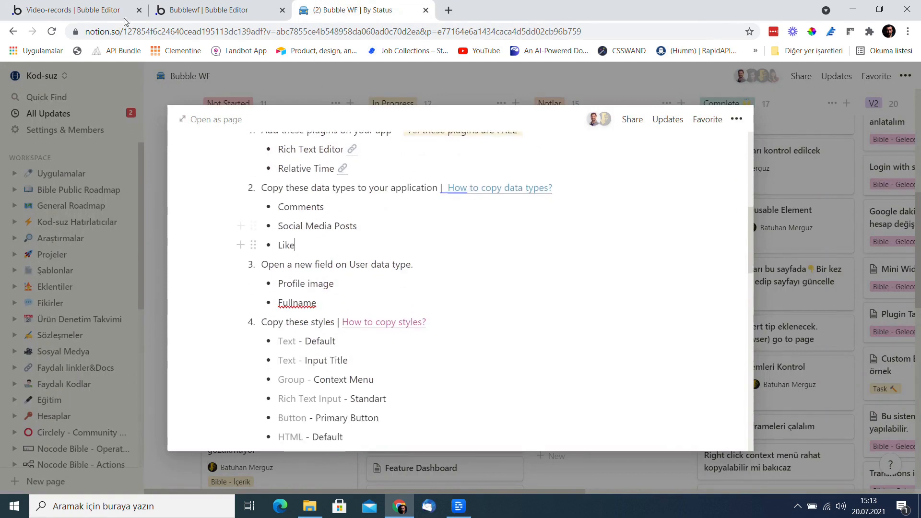
Step: Copy the Like and Social Media Posts data types from Bubblewf and paste them into Video-records
click(217, 11)
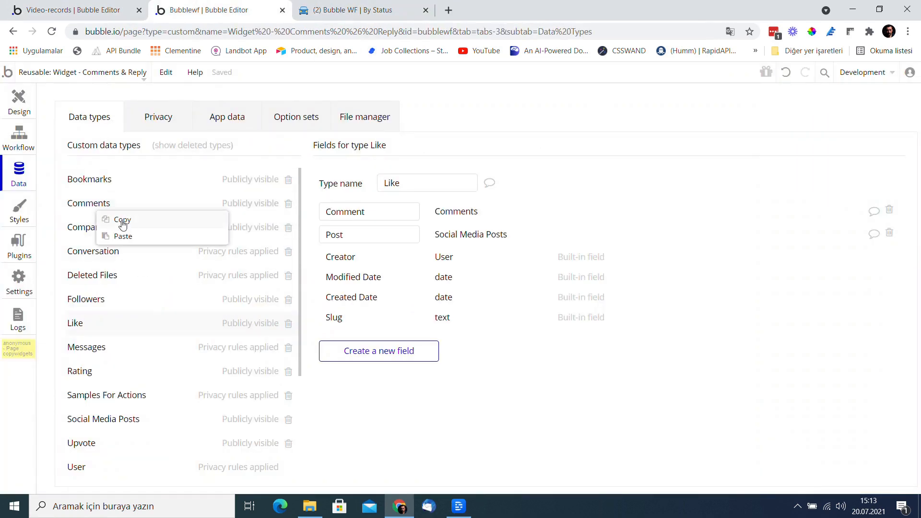
click(70, 10)
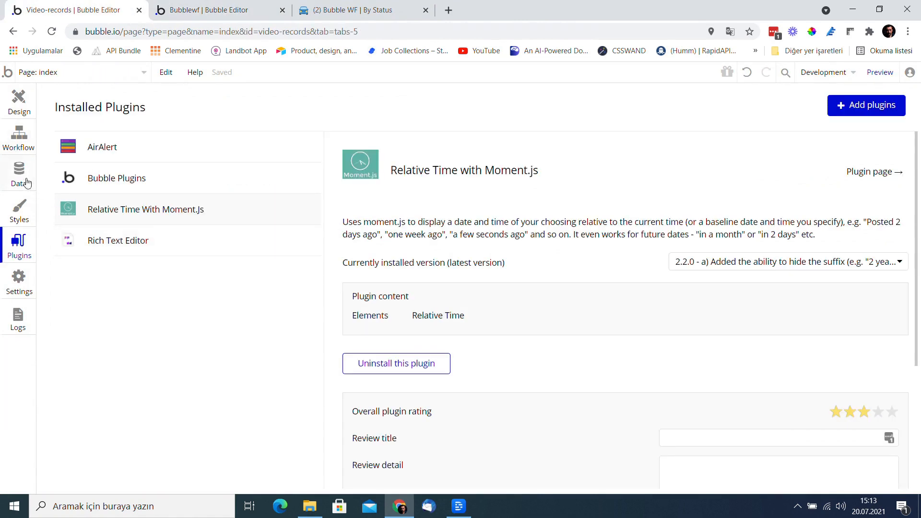
mouse_move(21, 188)
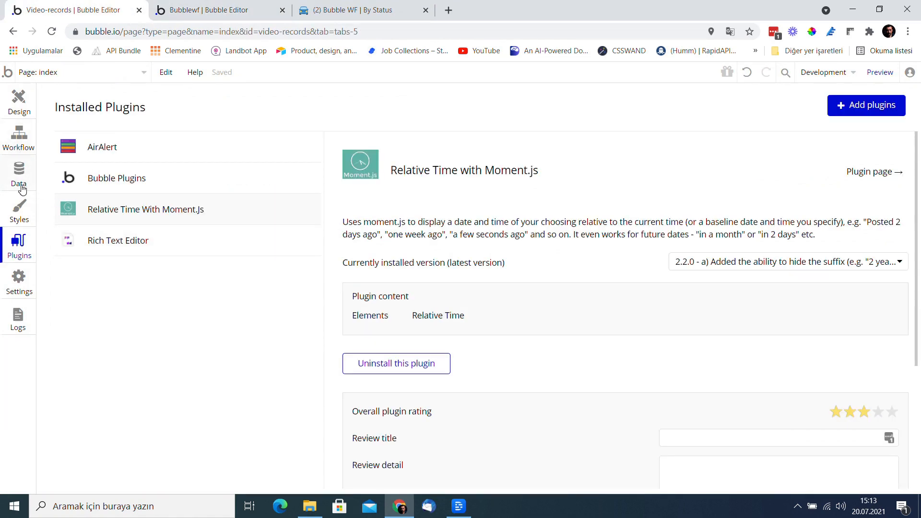
click(18, 173)
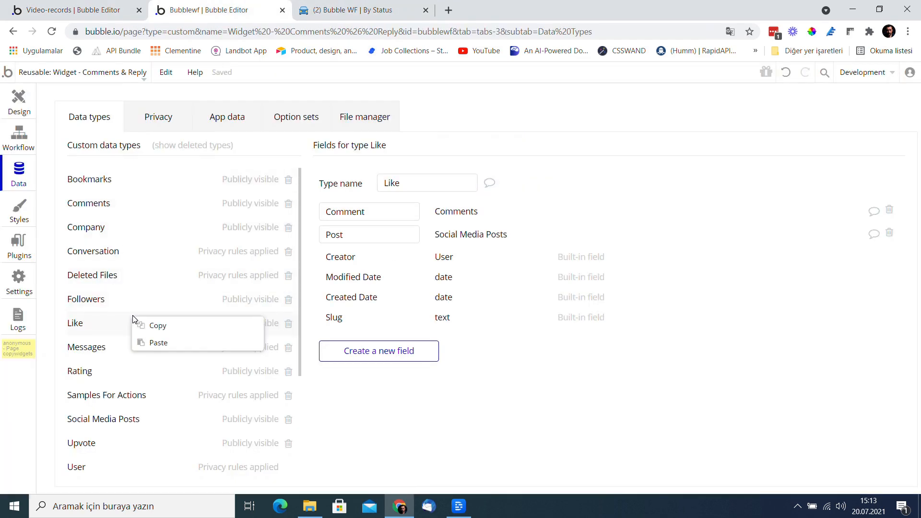
click(71, 11)
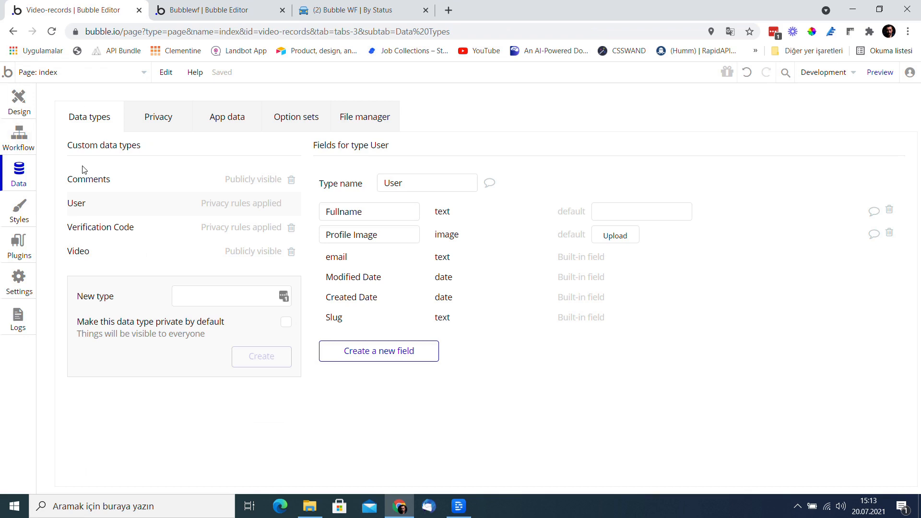
right_click(76, 202)
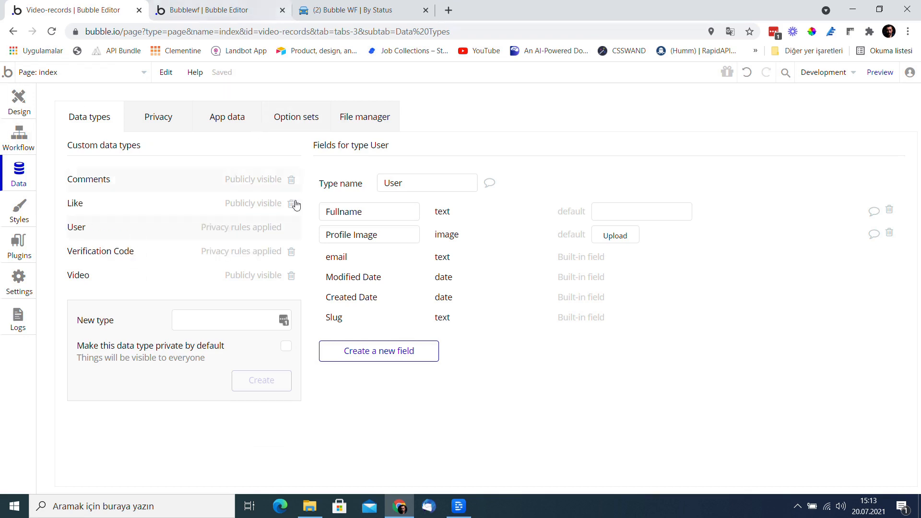
click(364, 10)
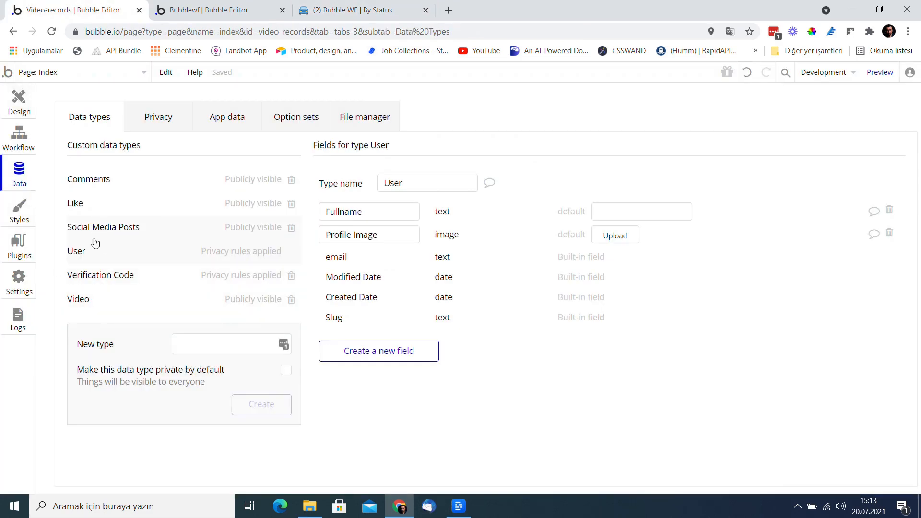
mouse_move(392, 253)
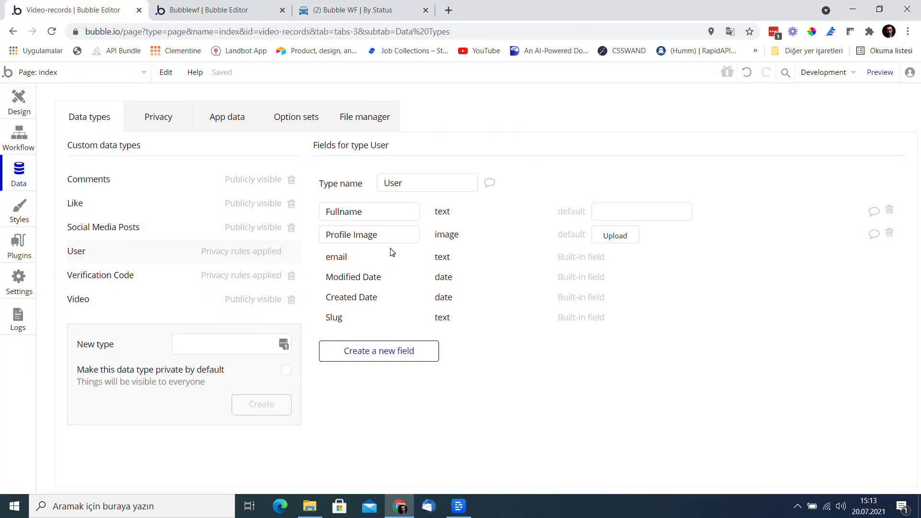
Step: Review the style checklist, then search Bubblewf's styles for the title styles
click(362, 10)
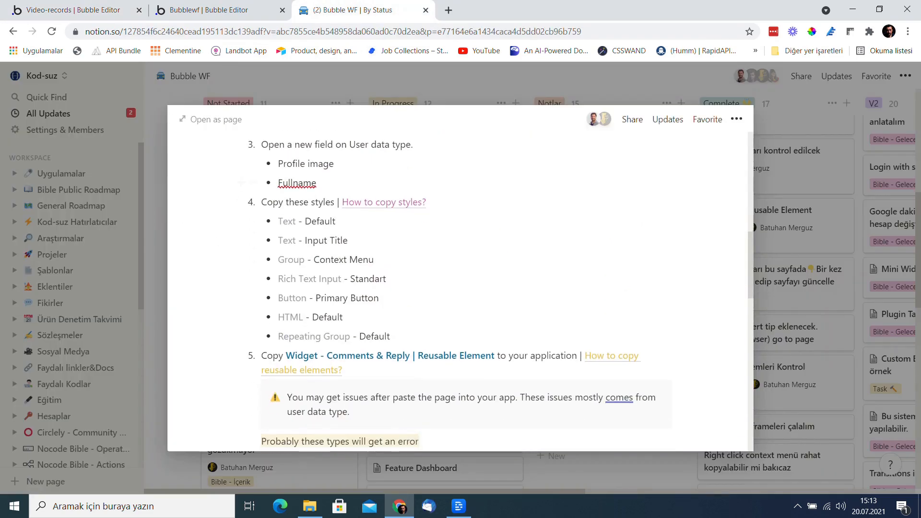
scroll(down, 3)
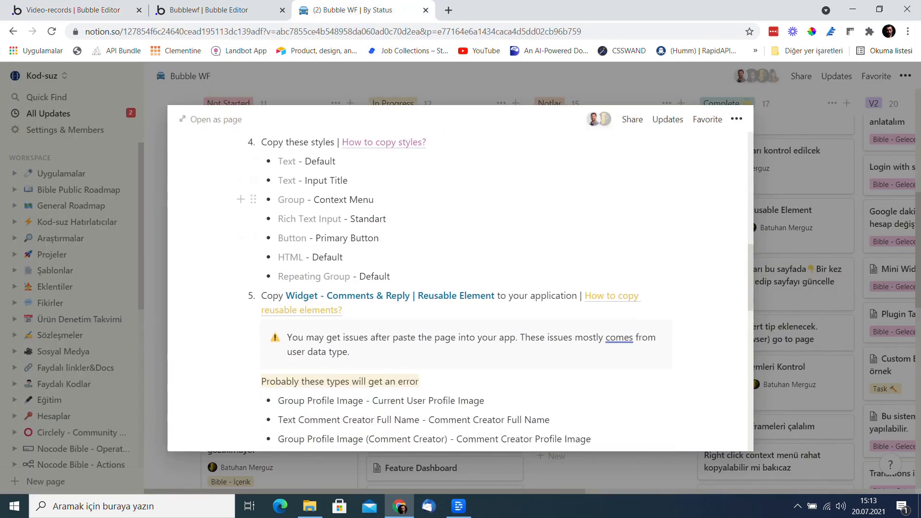
click(218, 10)
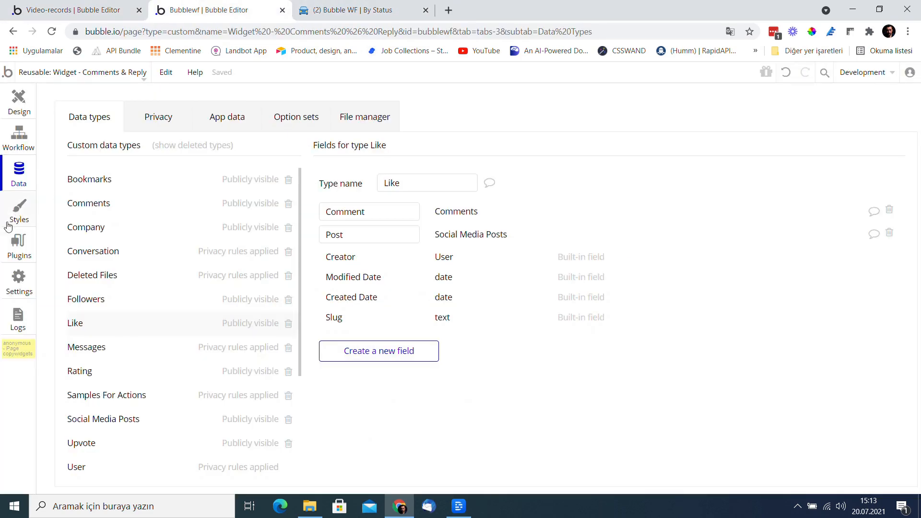
click(19, 212)
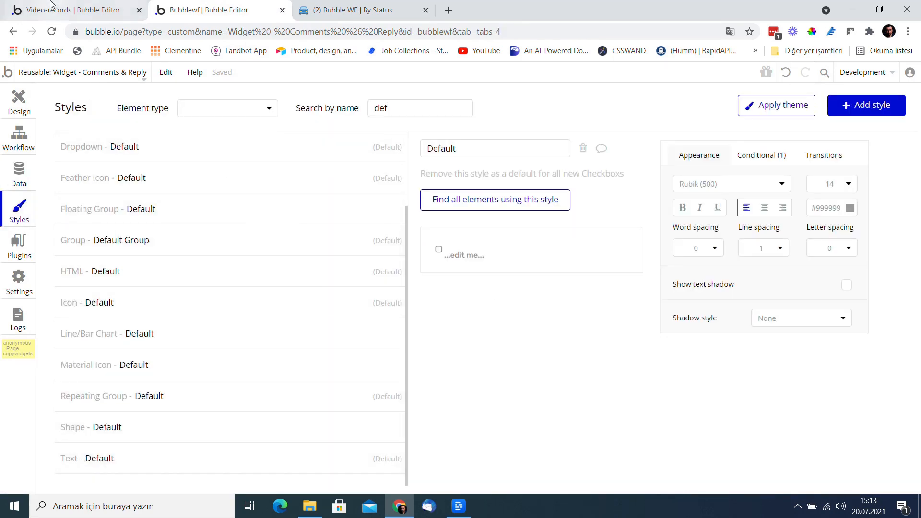
click(71, 10)
text(tit)
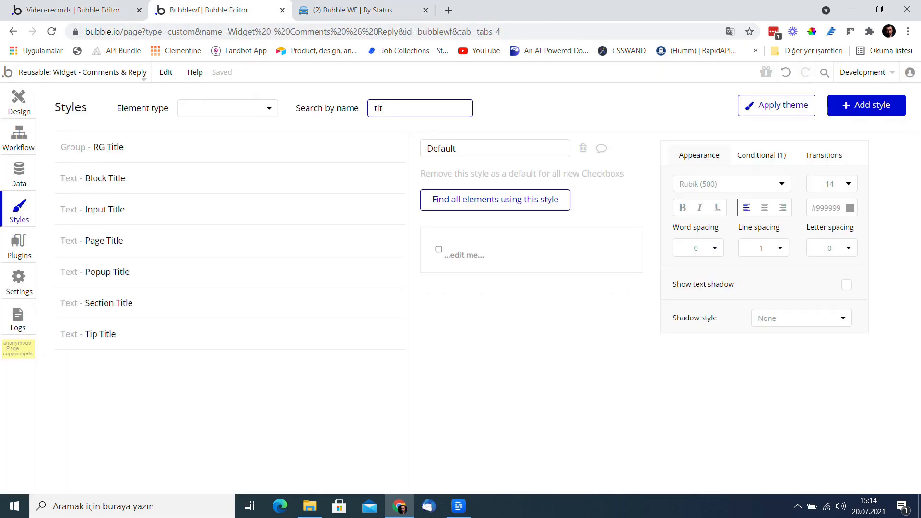
Step: Paste the copied style into Video-records and copy the Context Menu group style
click(92, 147)
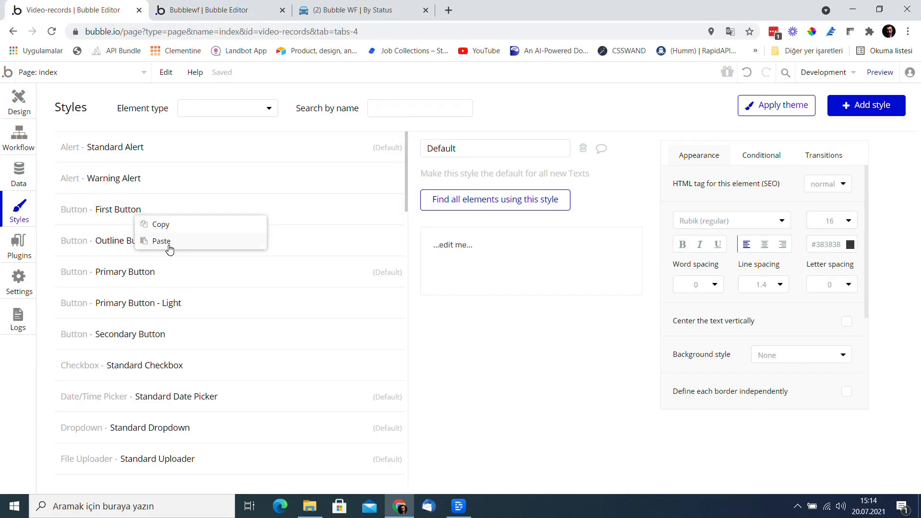
click(217, 10)
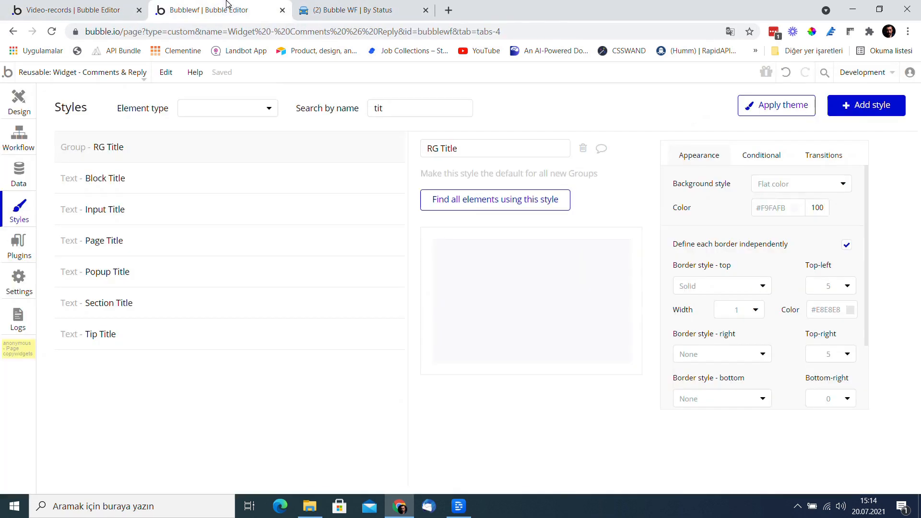
text(con)
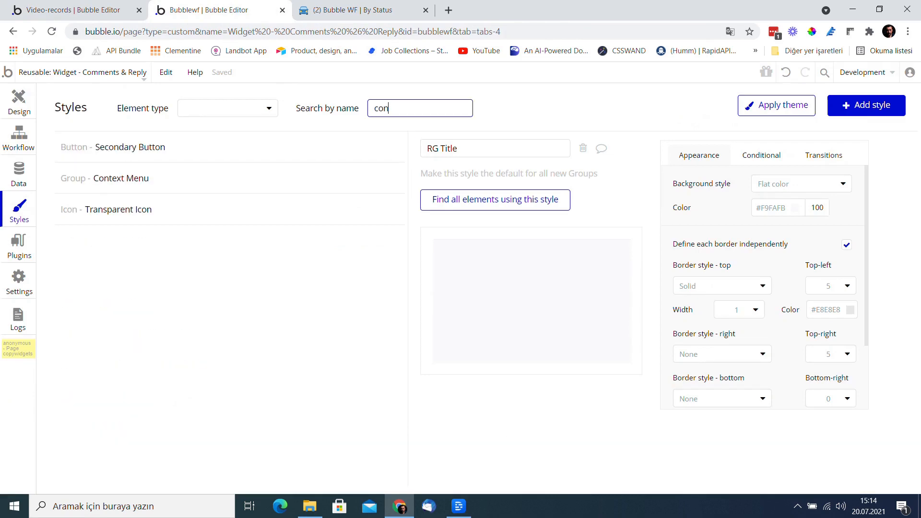
click(112, 147)
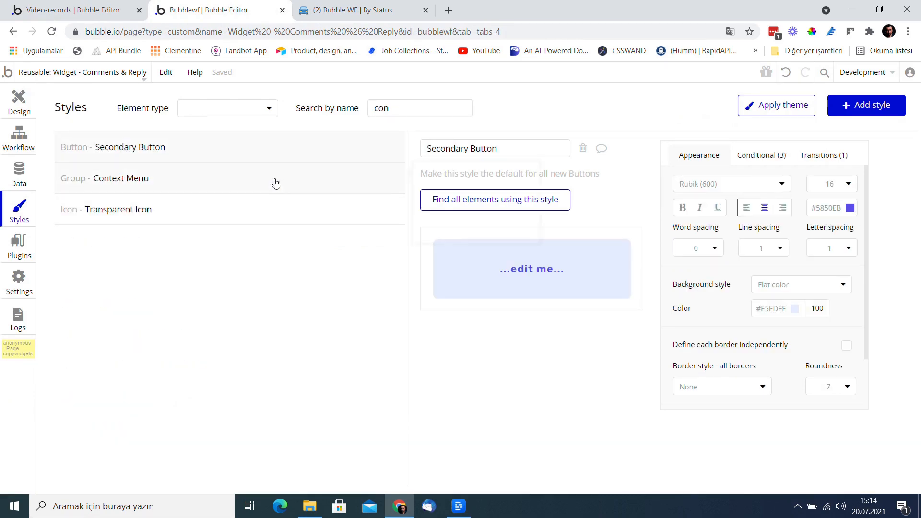
click(65, 10)
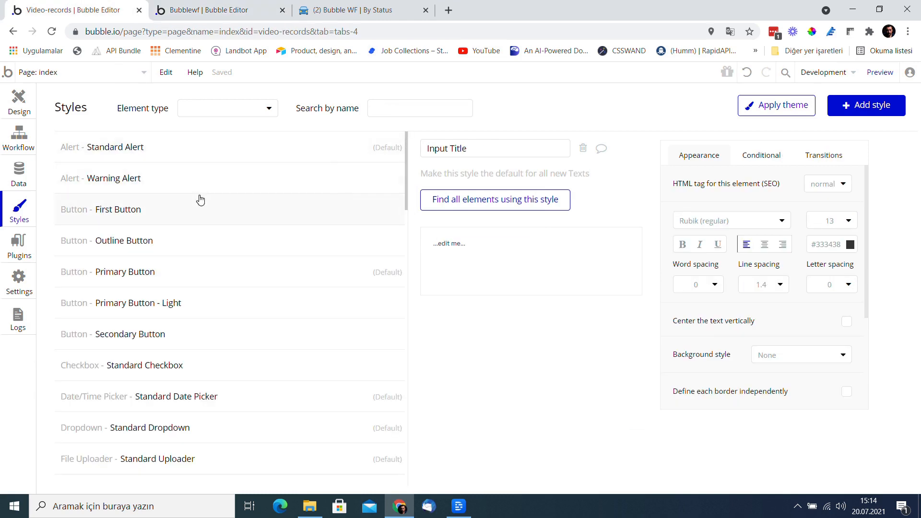
Step: Check the next checklist style and search the widget app's styles for 'ta'
click(361, 10)
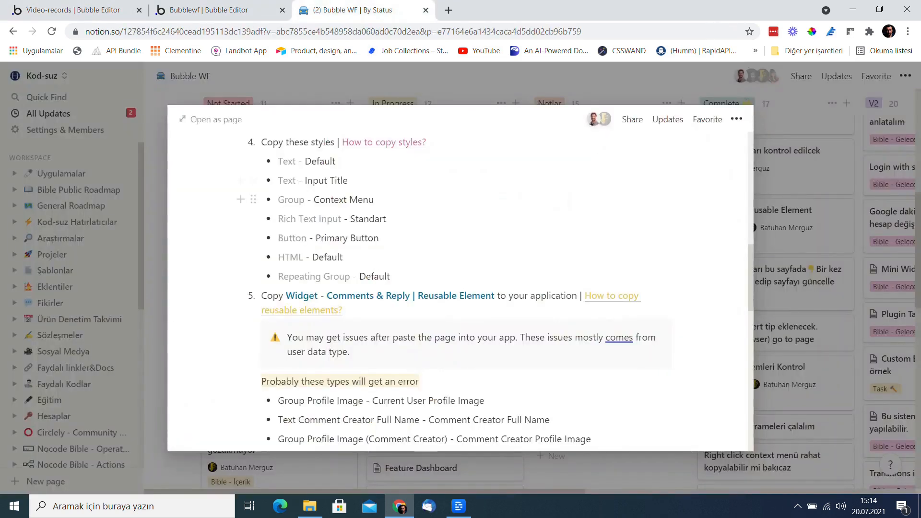
click(217, 10)
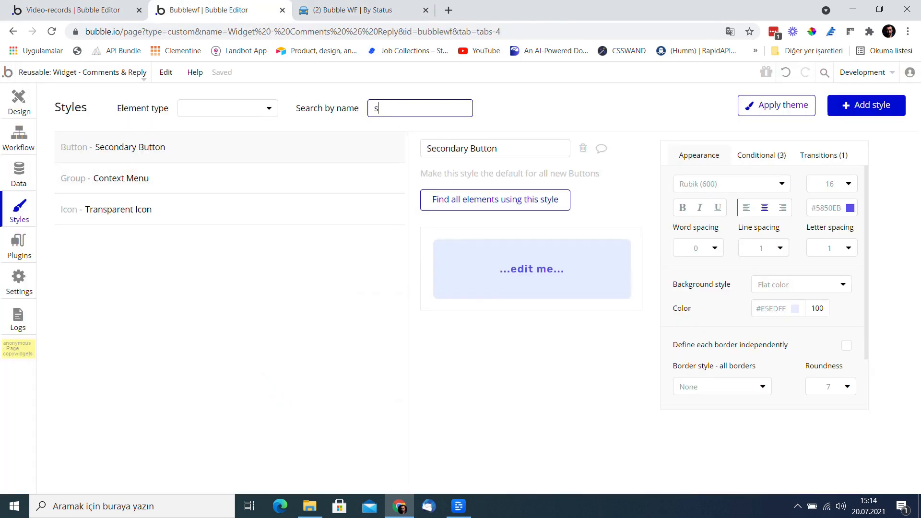
text(ta)
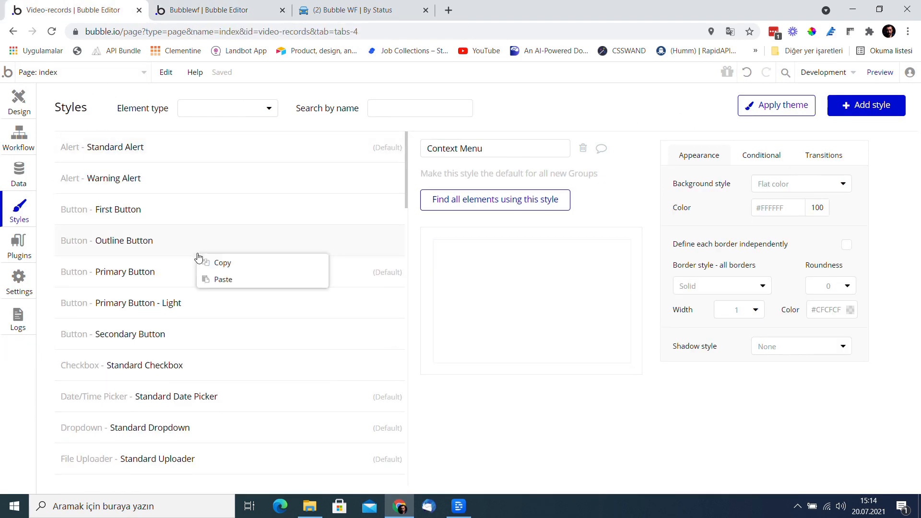
click(346, 10)
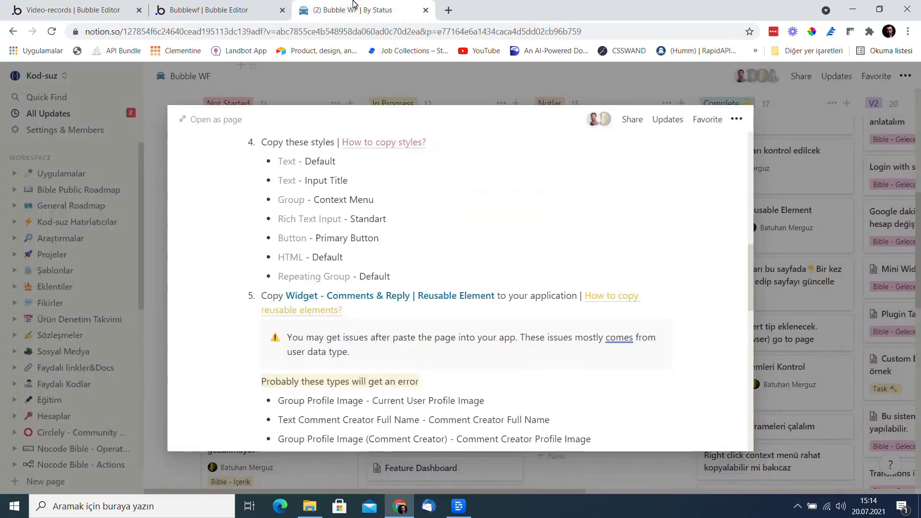
click(209, 11)
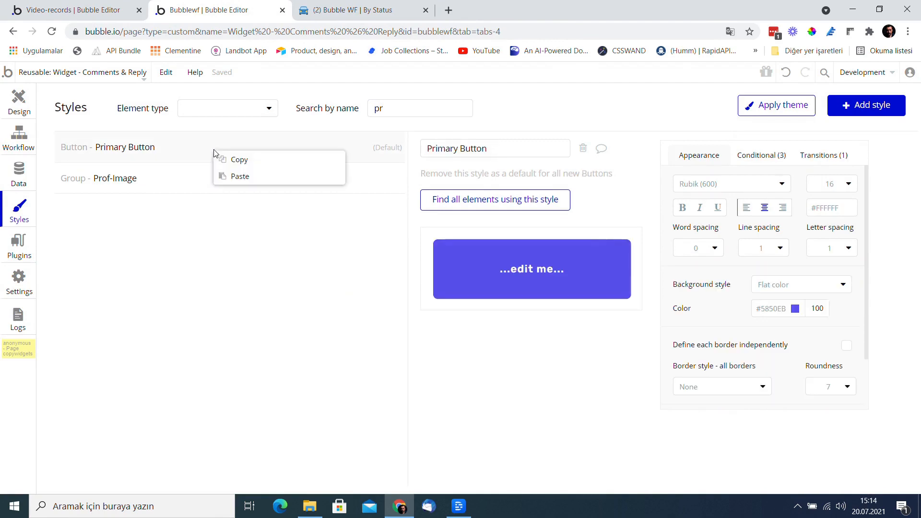
Step: Copy the Primary Button style into Video-records and recheck the style checklist
click(70, 10)
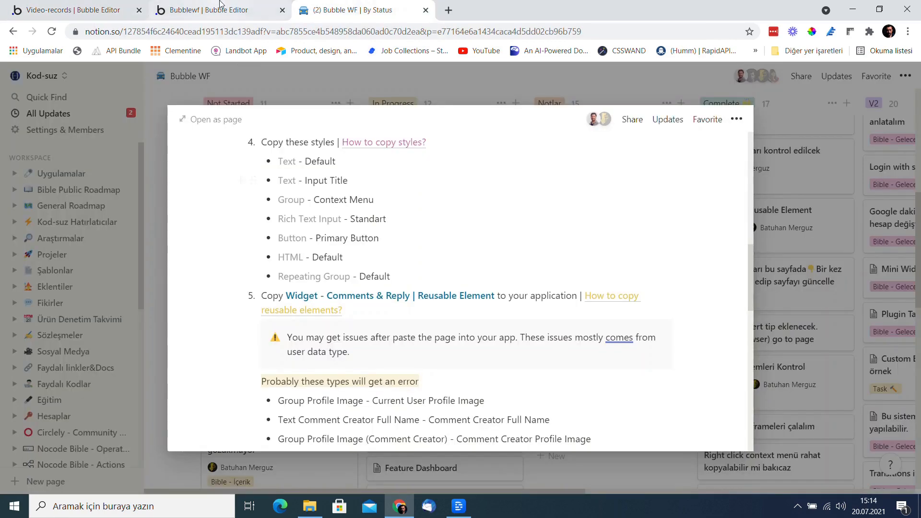
click(206, 10)
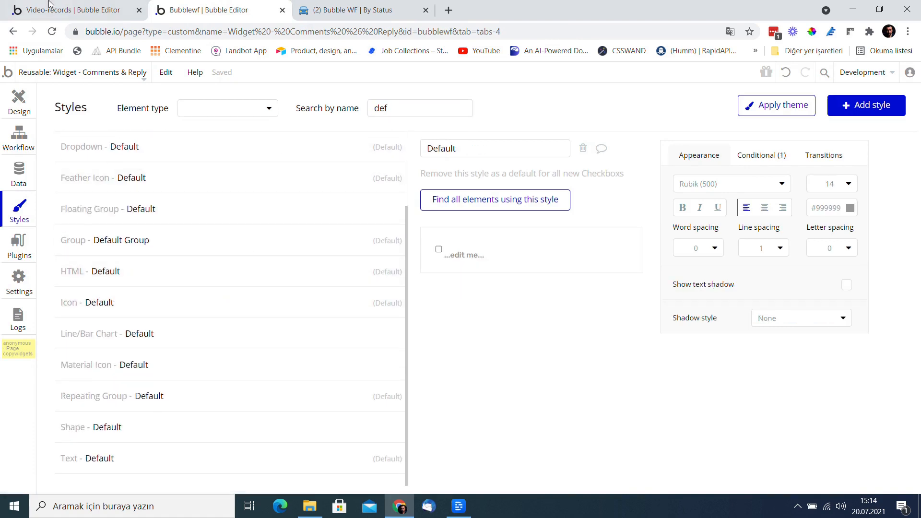
click(364, 10)
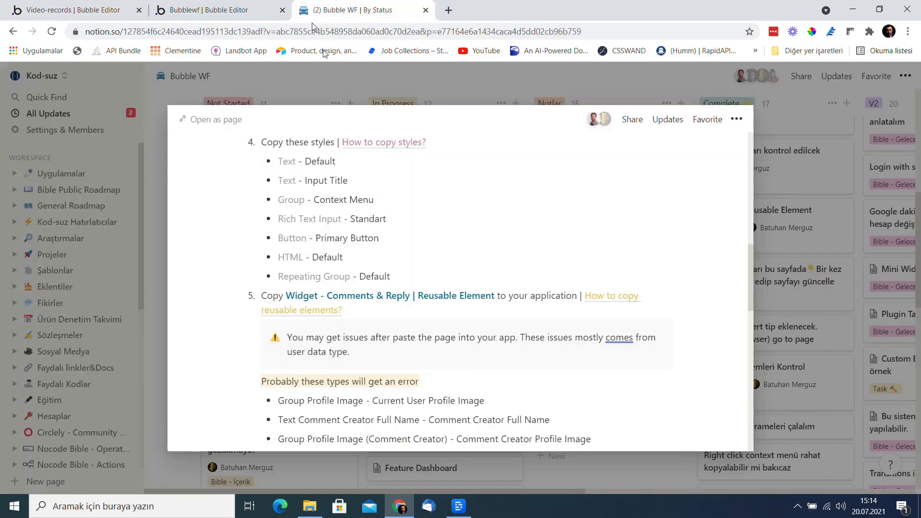
click(217, 11)
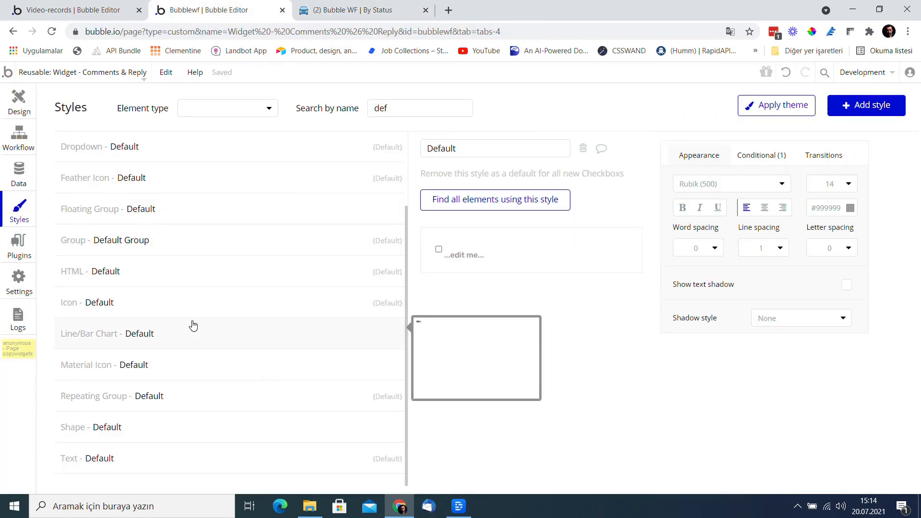
click(71, 10)
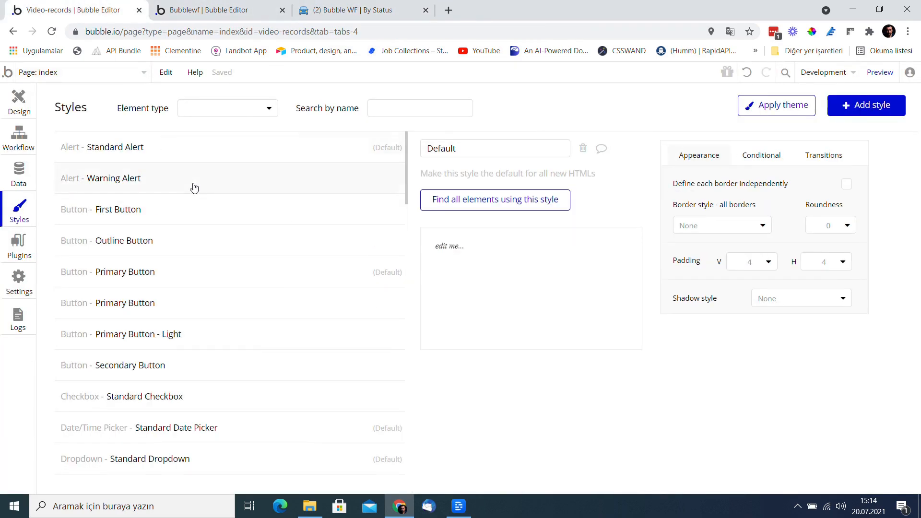
Step: Paste the copied Widget - Comments & Reply onto the index page and create the reusable element
click(350, 10)
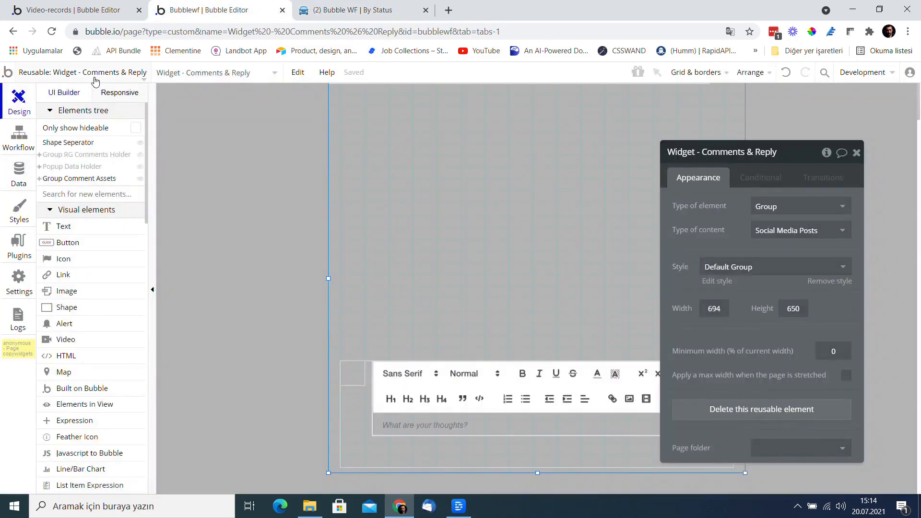
mouse_move(237, 215)
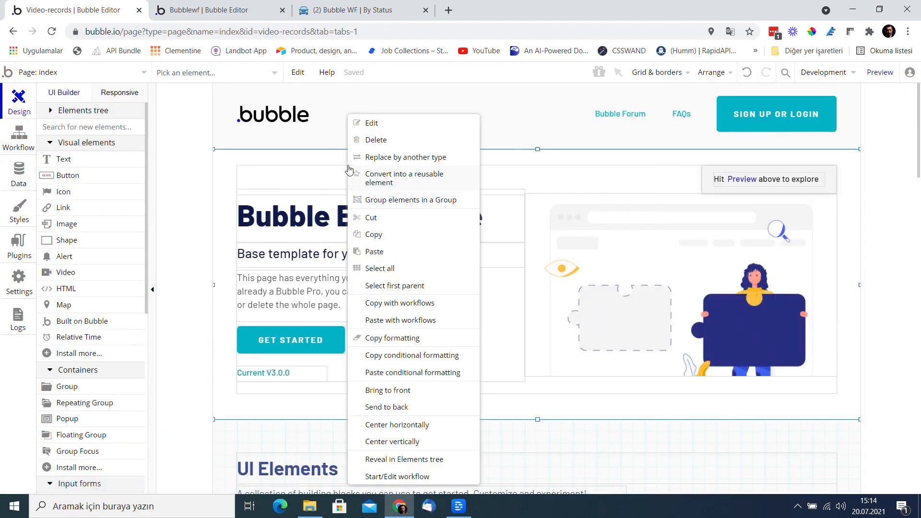
click(404, 177)
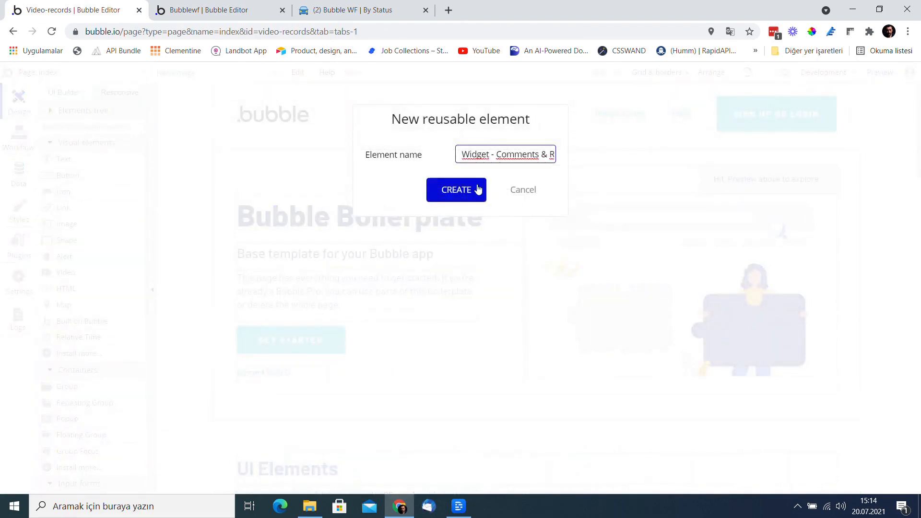
click(456, 189)
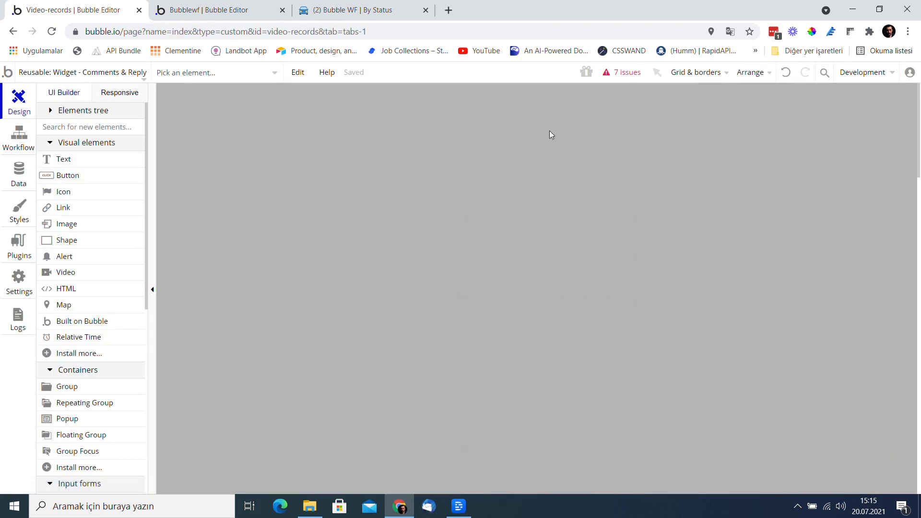
Step: Repoint the widget's profile images to Current User's and the comment Creator's Profile Image
click(621, 73)
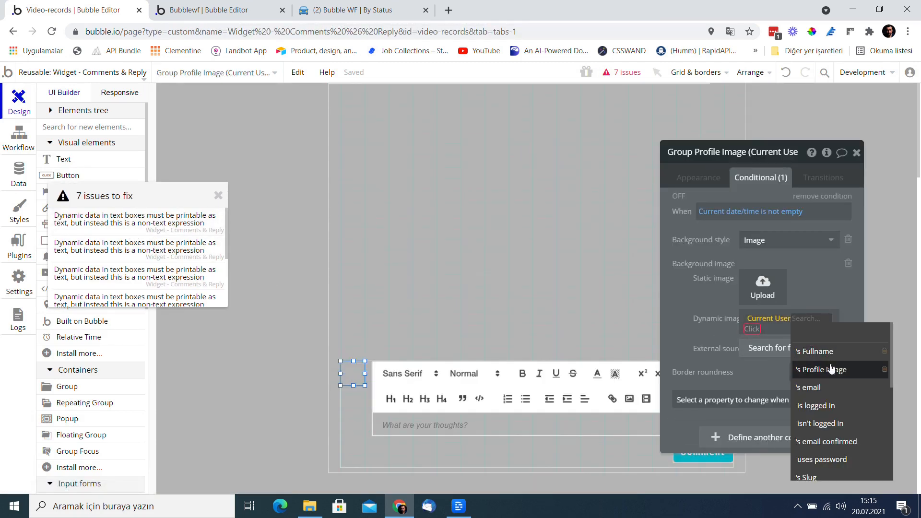
click(819, 369)
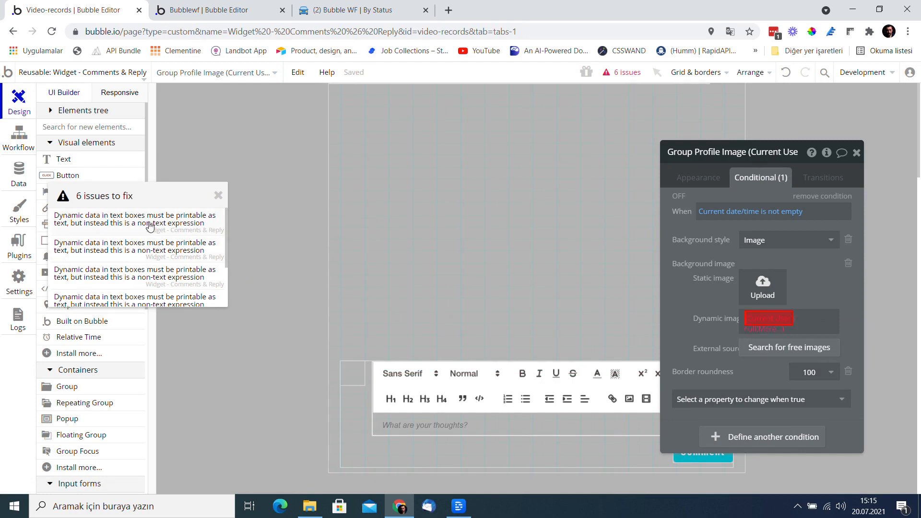
click(767, 318)
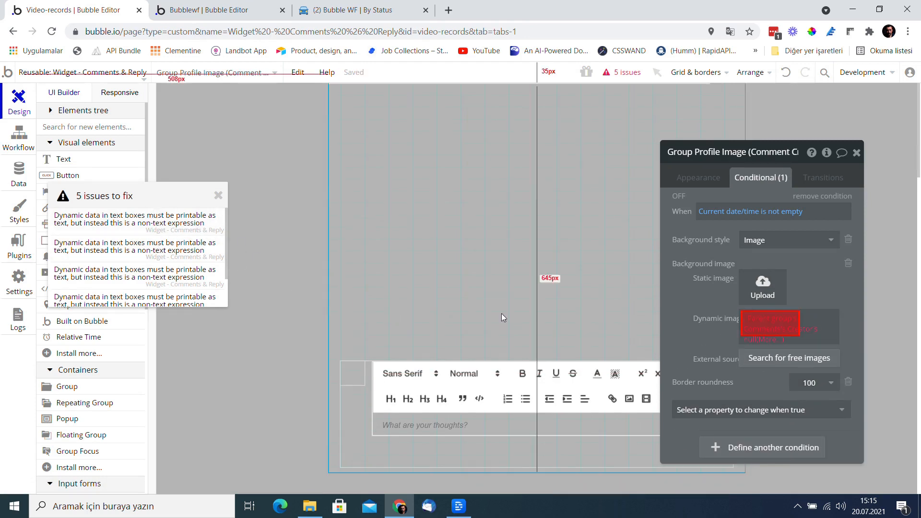
click(770, 327)
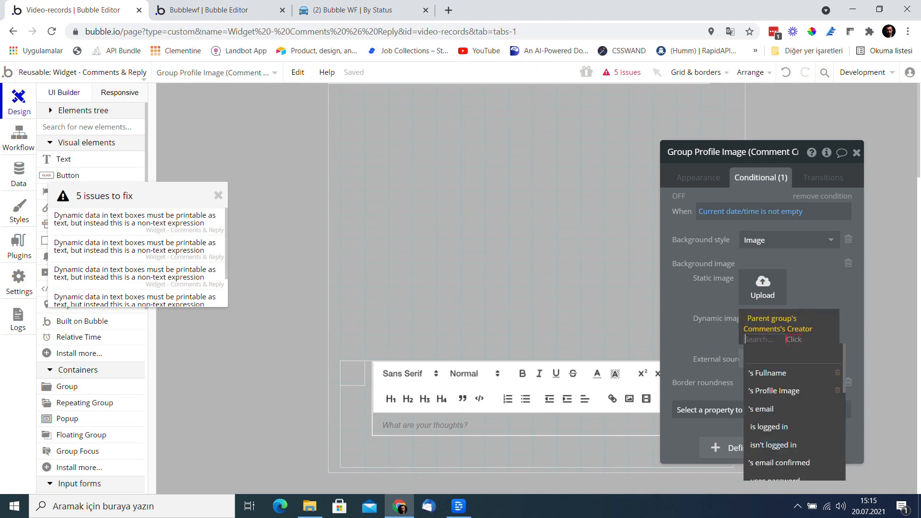
click(768, 390)
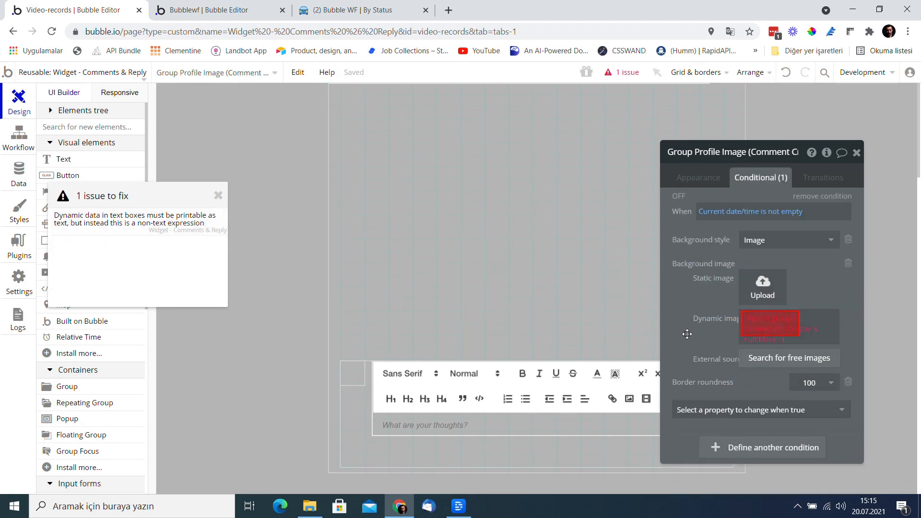
click(770, 327)
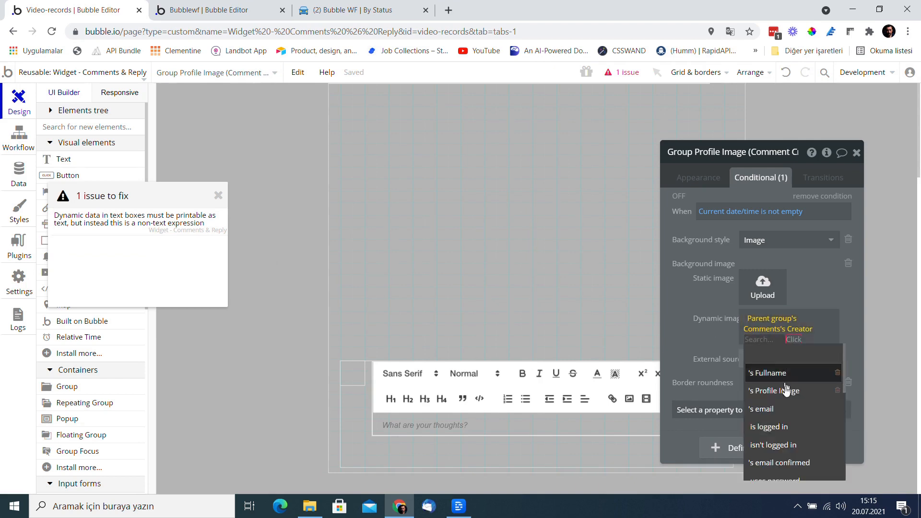
click(774, 390)
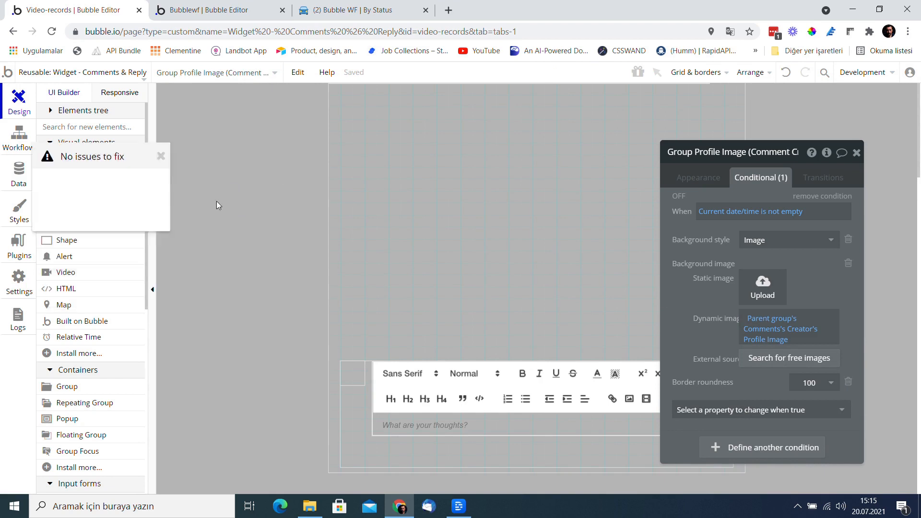
Step: Add a Comment Count field to Video, matching the field on Social Media Posts
click(18, 173)
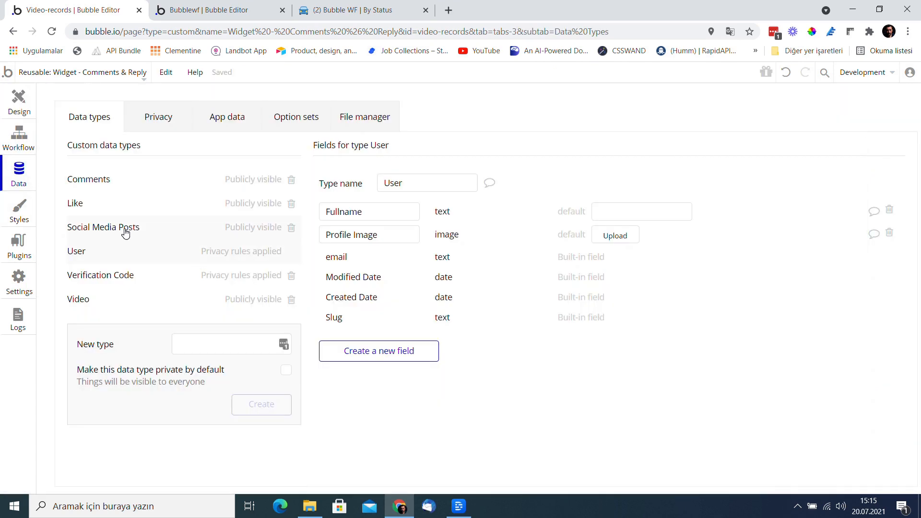
click(102, 226)
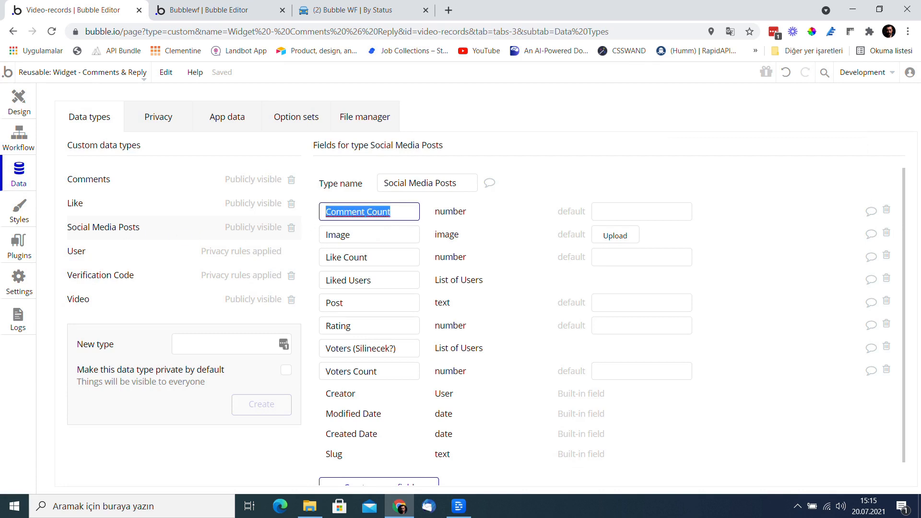
click(78, 299)
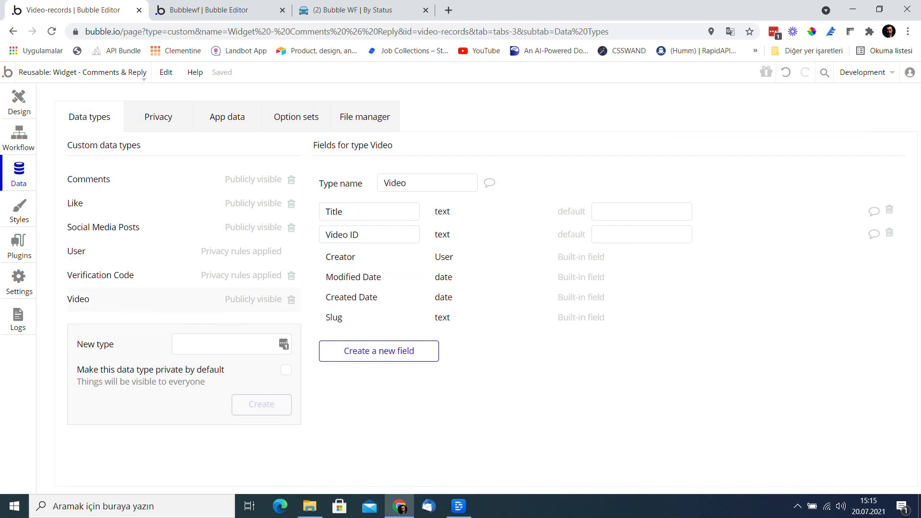
click(504, 178)
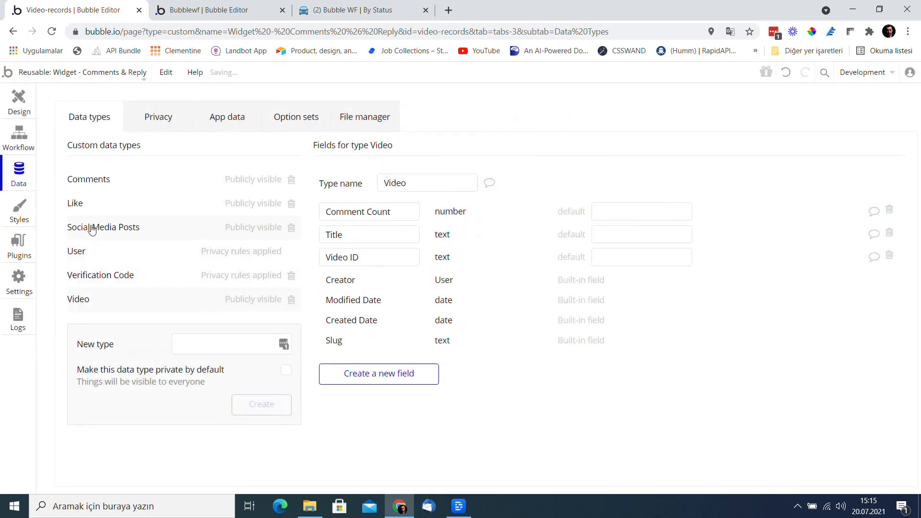
click(103, 228)
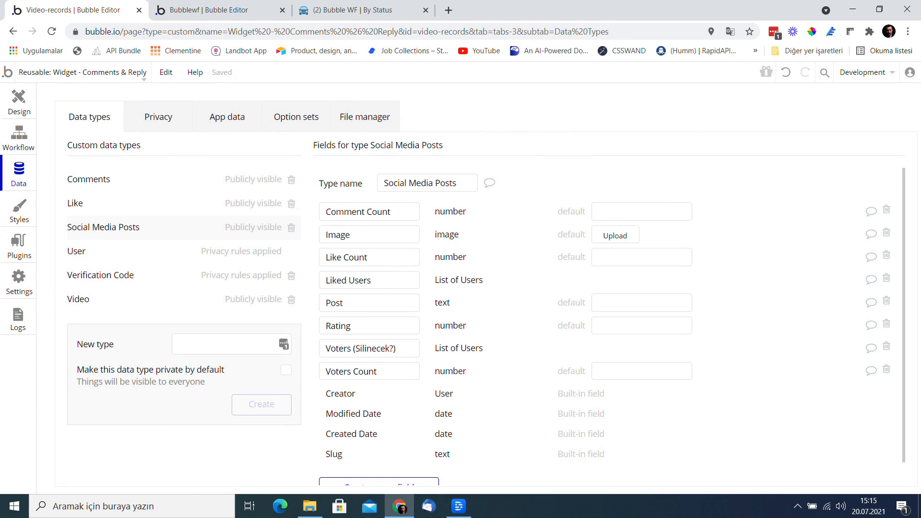
mouse_move(118, 188)
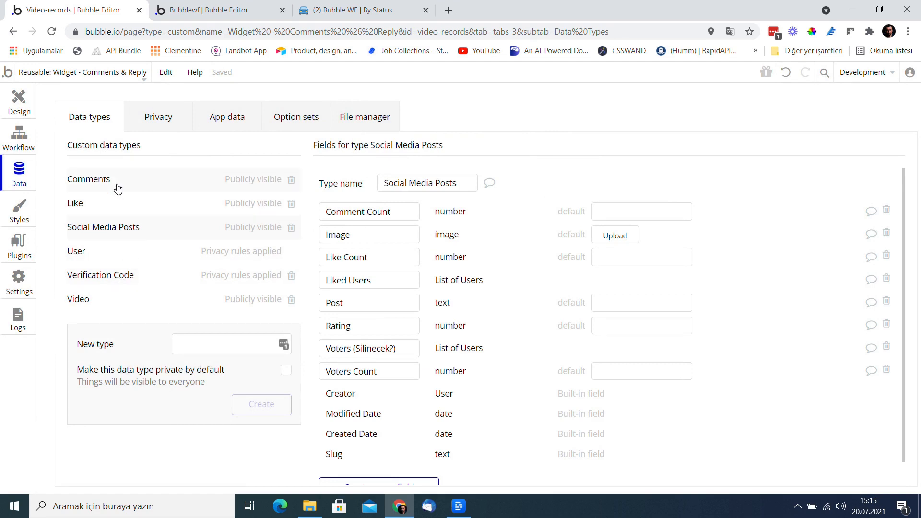
Step: Add a Video-type field to Comments, then delete the Post field and Social Media Posts type
click(89, 179)
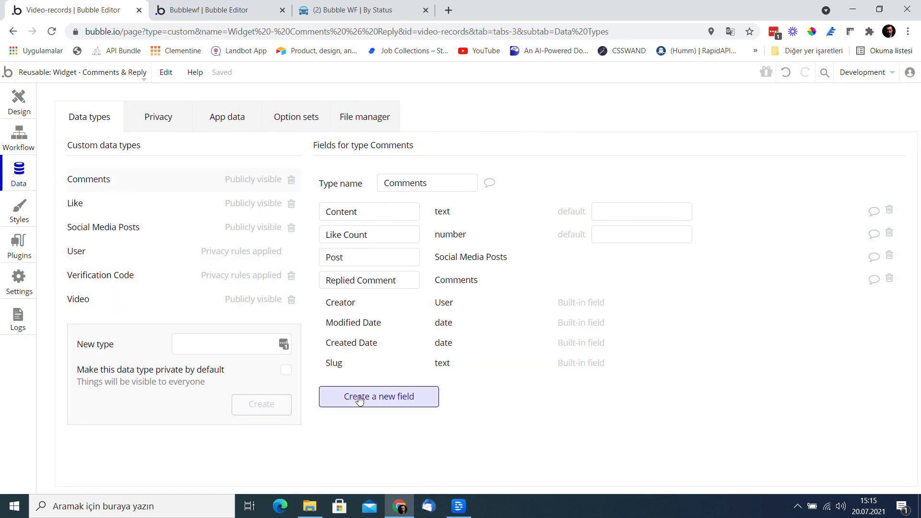
click(378, 395)
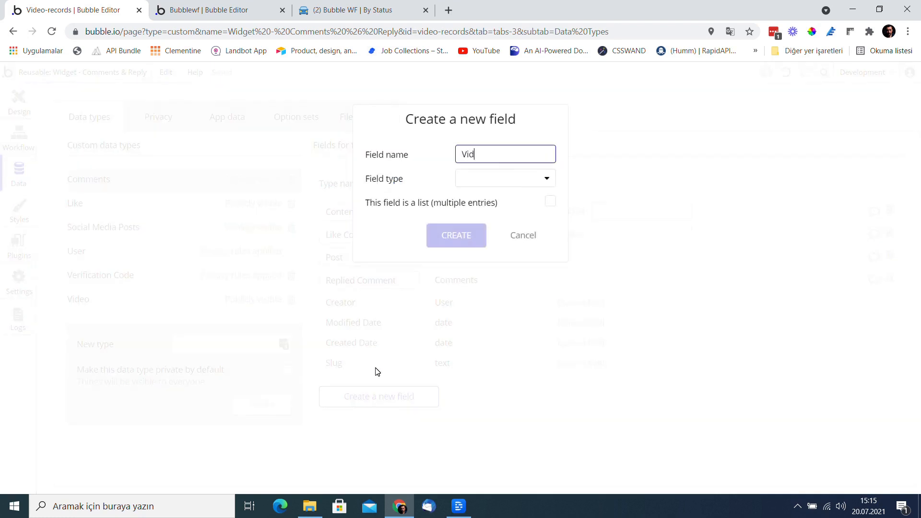
click(504, 178)
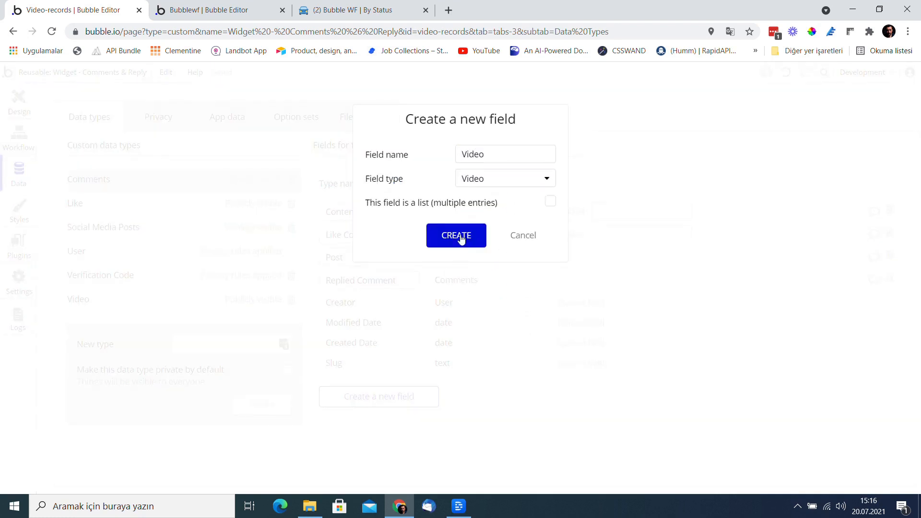
click(456, 236)
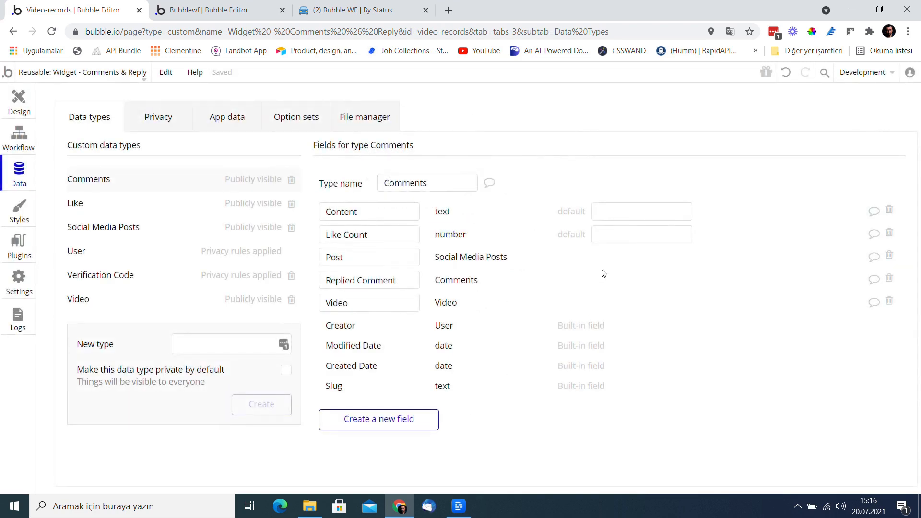
mouse_move(889, 257)
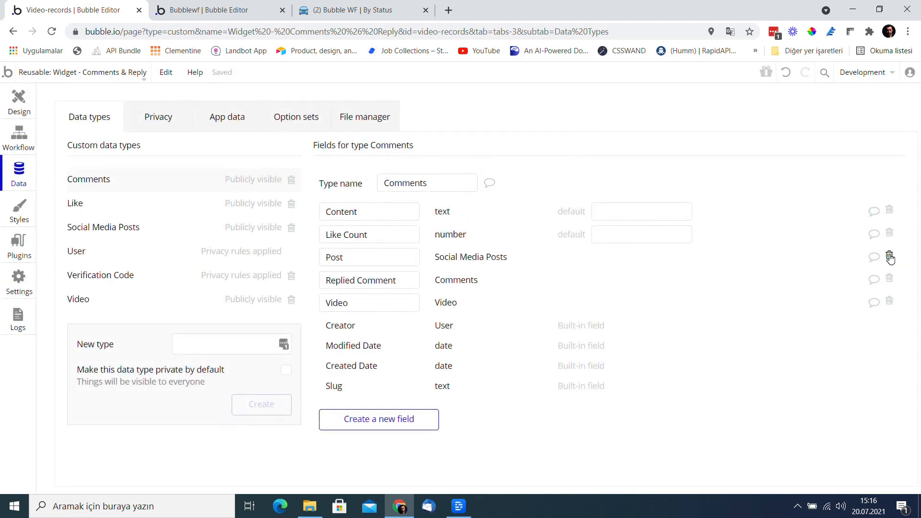
click(103, 227)
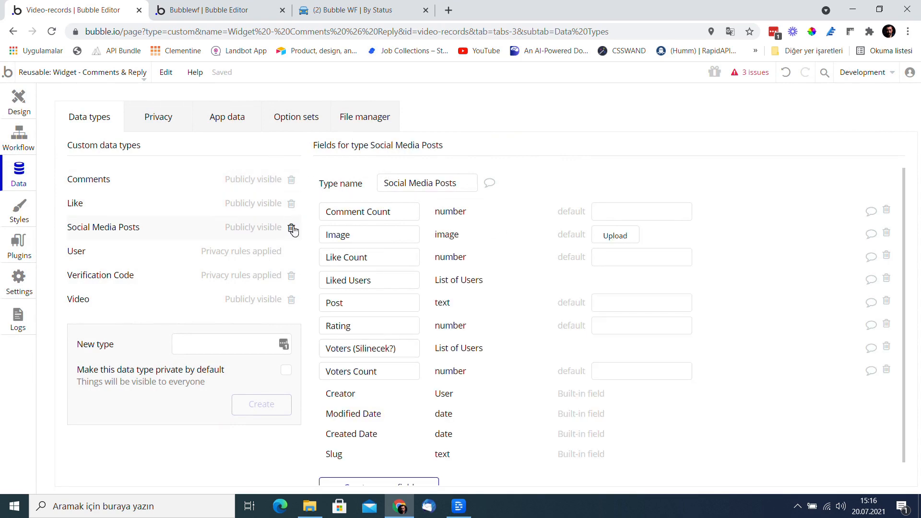
click(19, 100)
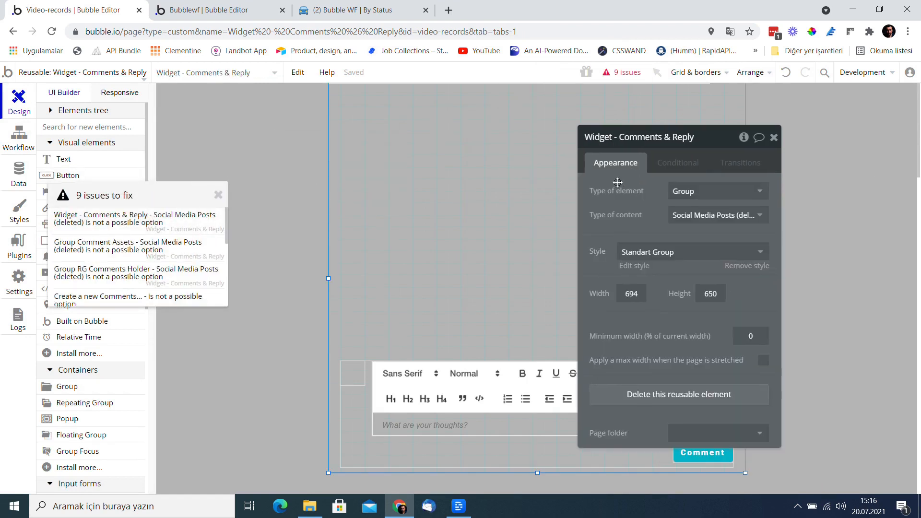
Step: Set the widget's and Group Comment Assets' Type of content to Video
click(716, 214)
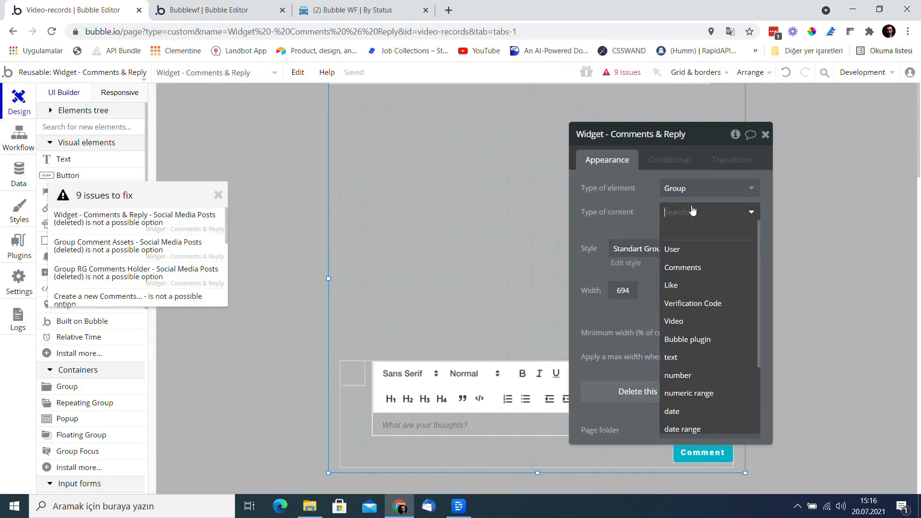
click(673, 321)
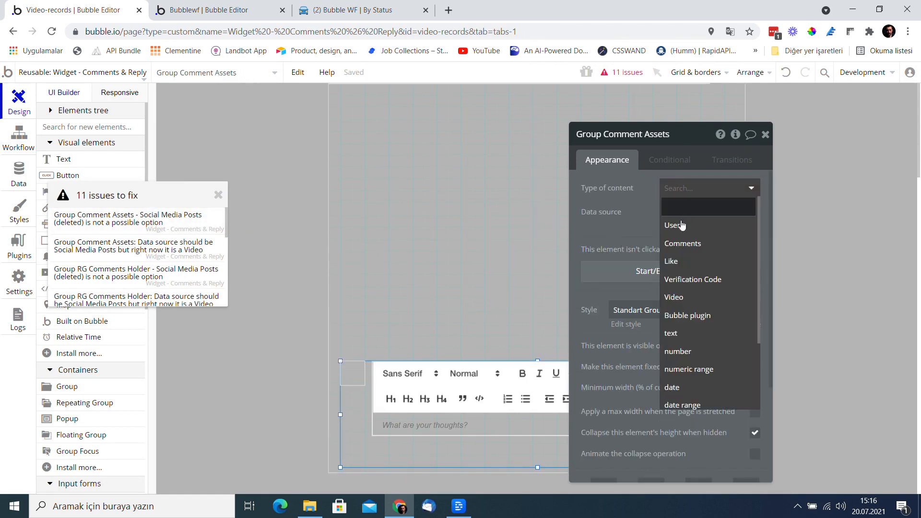
click(674, 296)
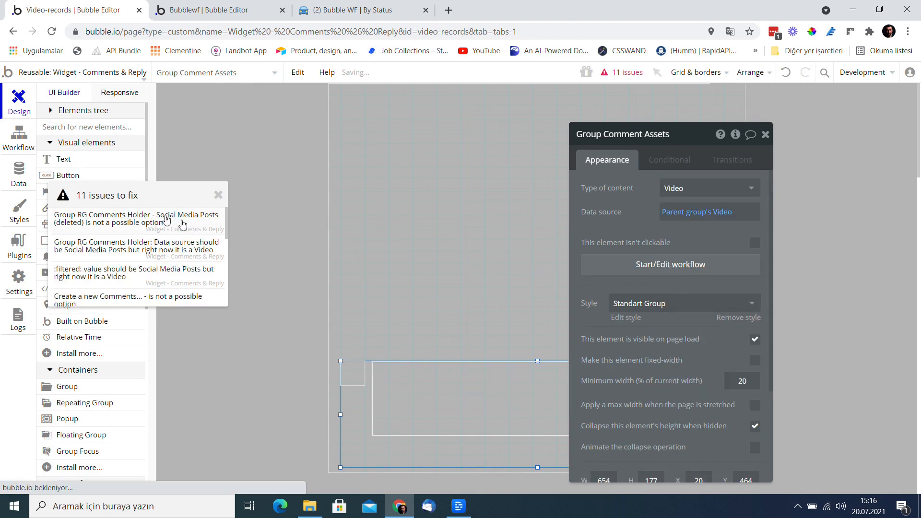
Step: Filter RG Comments Holder by Video = Parent group's Video with Replied Comment empty
click(707, 188)
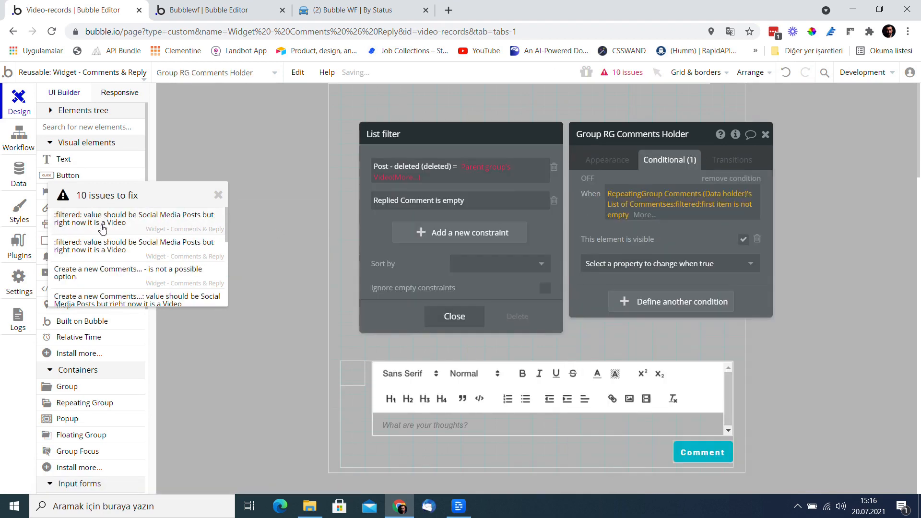
click(460, 232)
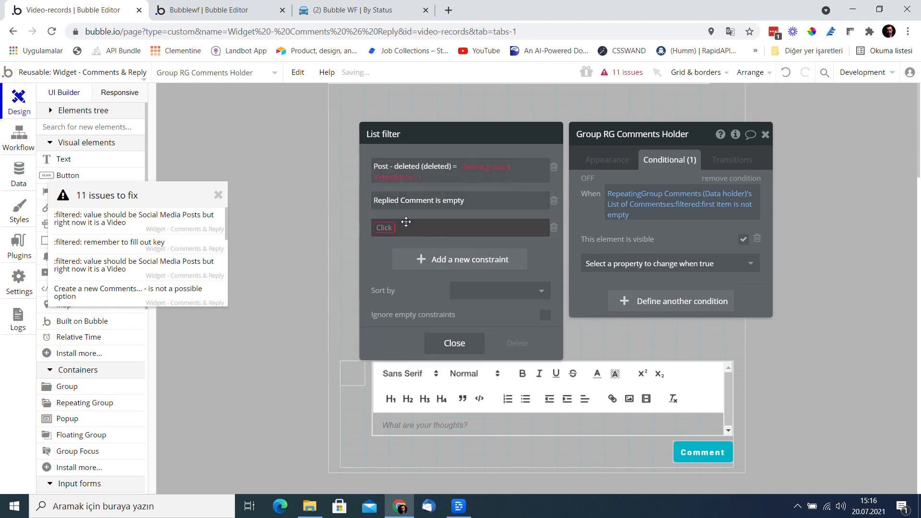
click(403, 228)
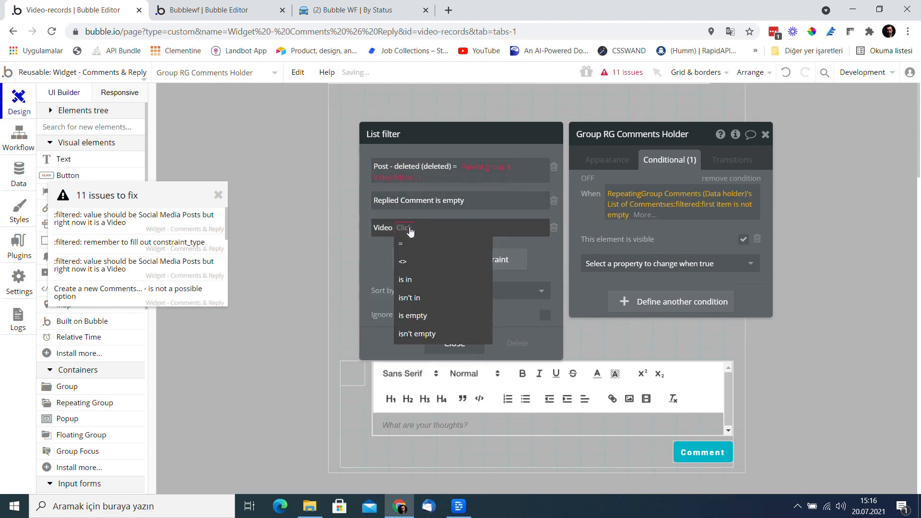
click(401, 243)
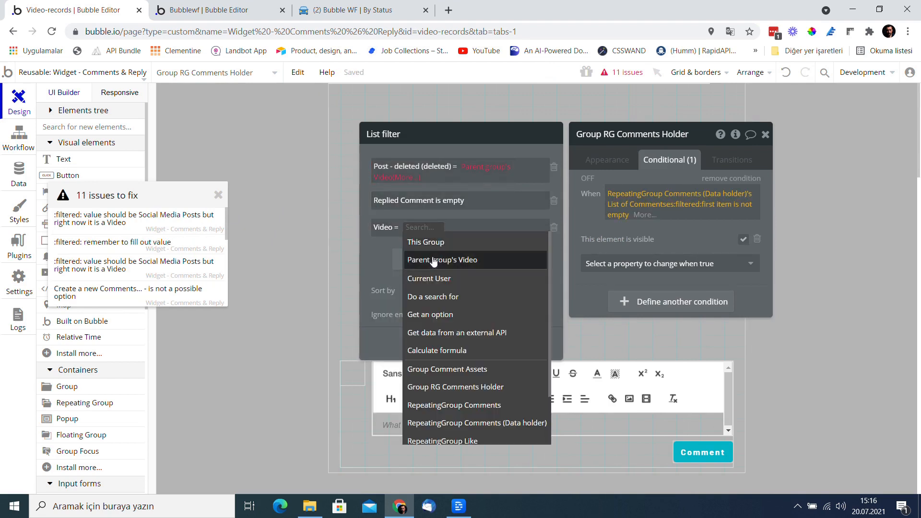
click(442, 260)
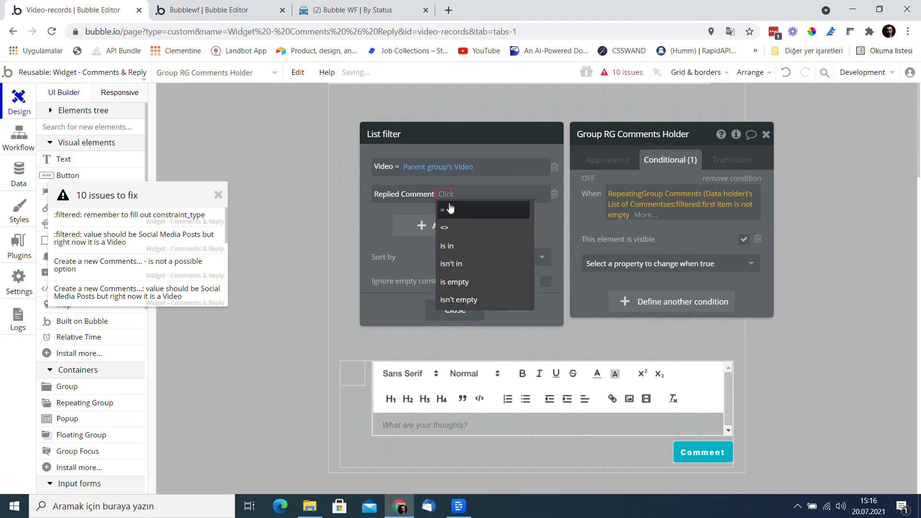
click(454, 282)
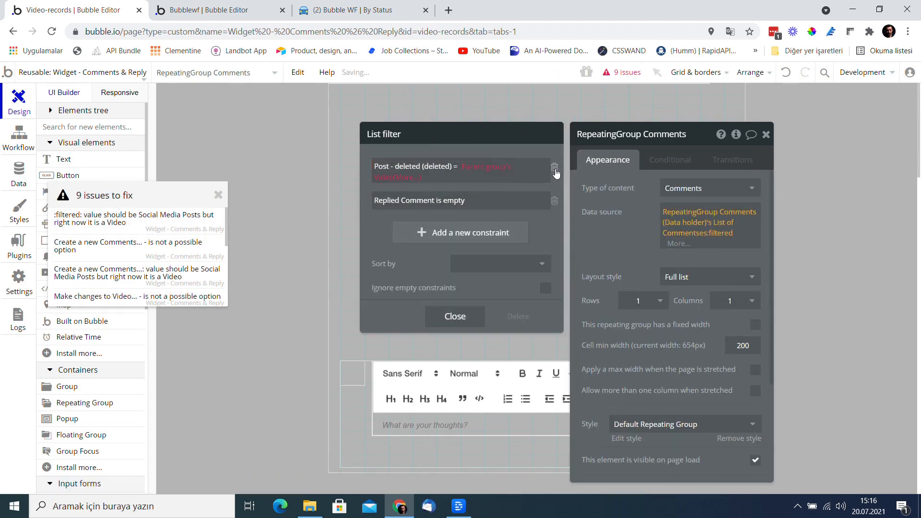
Step: Replace the second filter's Post constraint with Video = Parent group's Video, Replied Comment empty
click(553, 168)
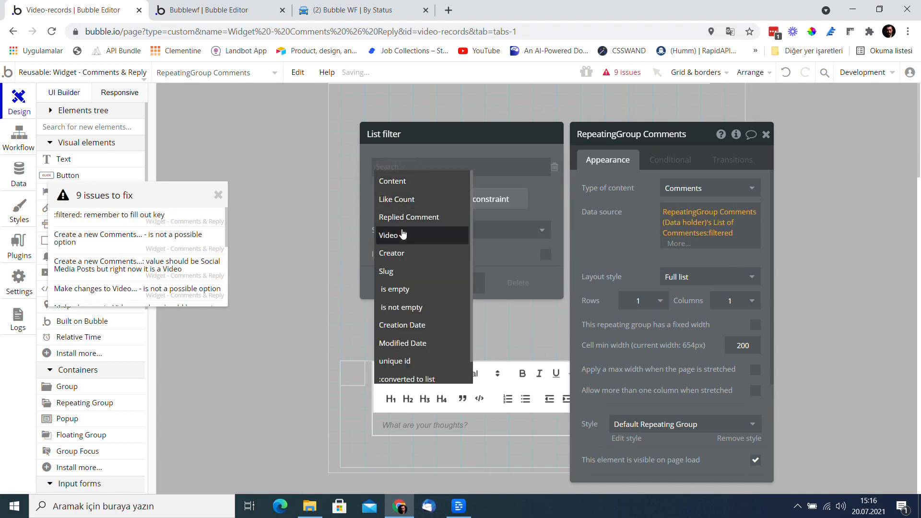
click(388, 235)
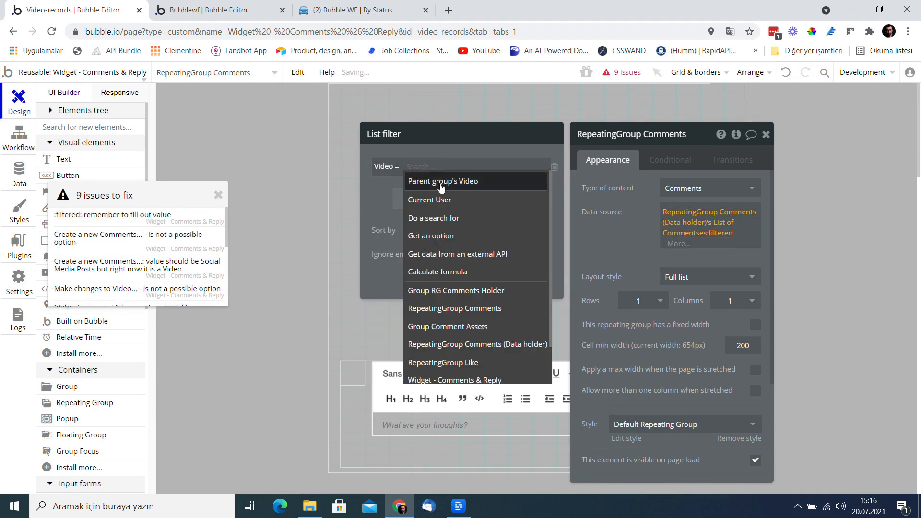
click(443, 181)
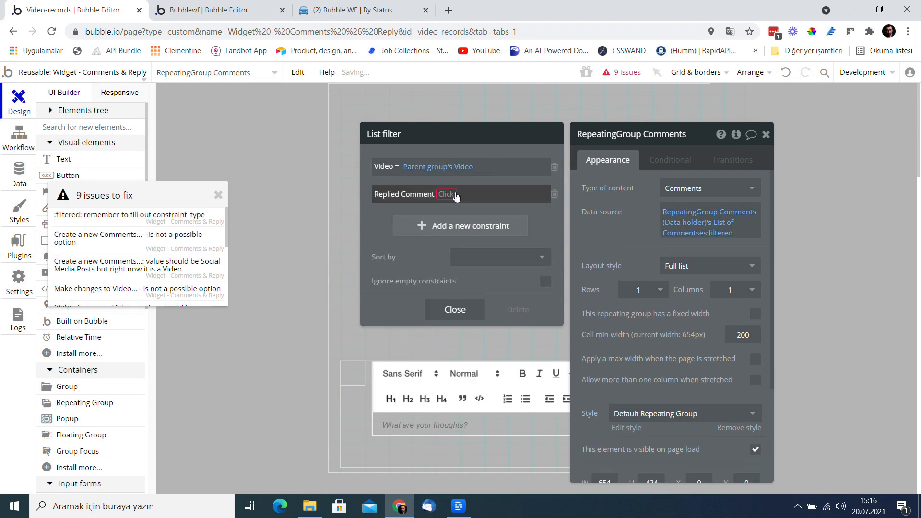
click(448, 194)
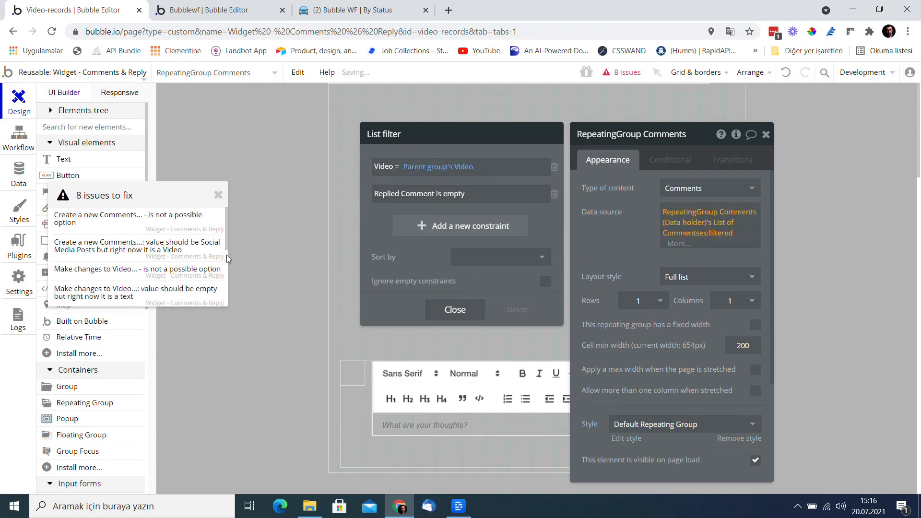
Step: Set the new comment's Video field and update Comment Count to This Video's Comment Count + 1
click(19, 136)
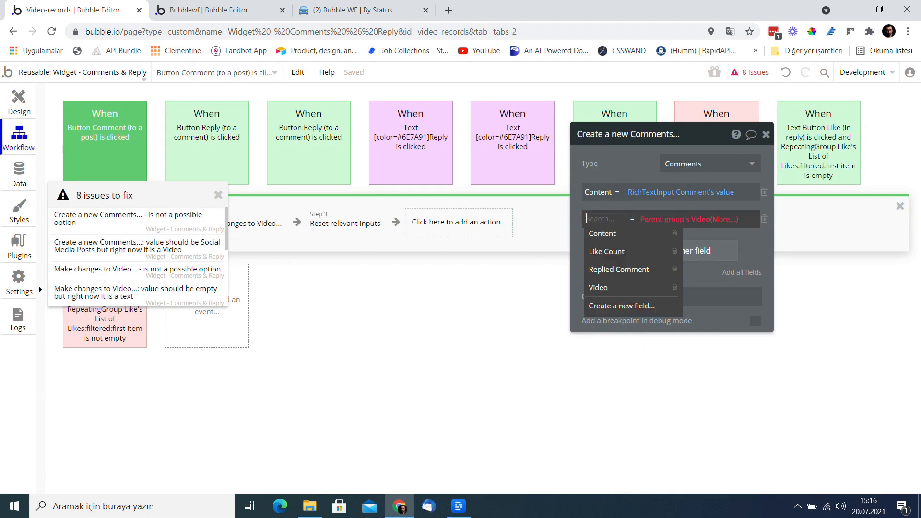
click(598, 287)
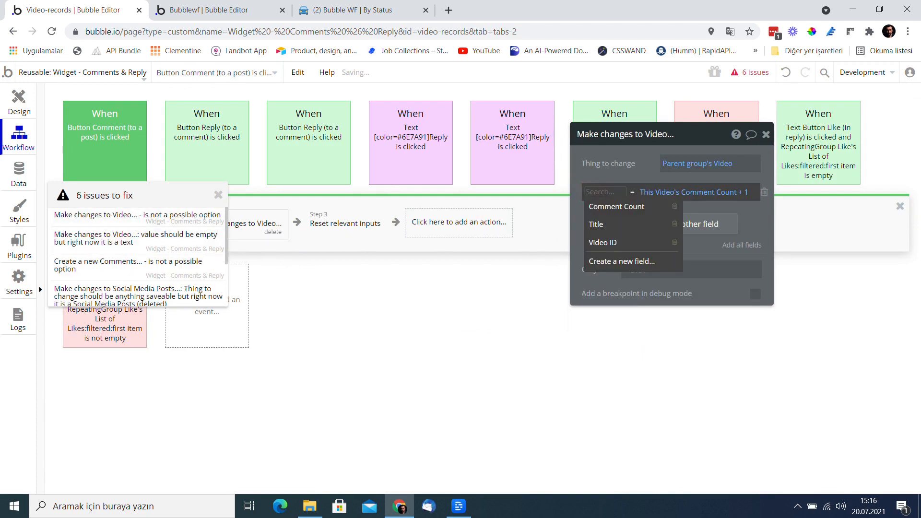
click(616, 206)
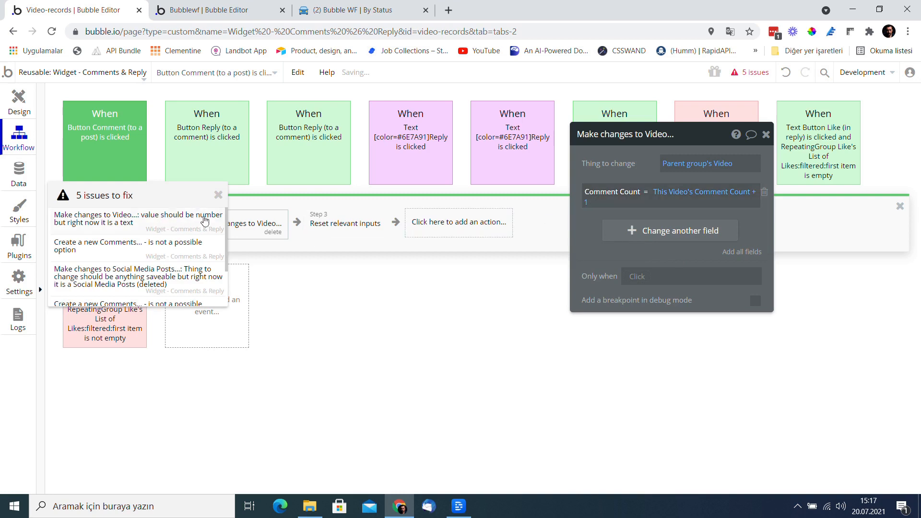
click(612, 191)
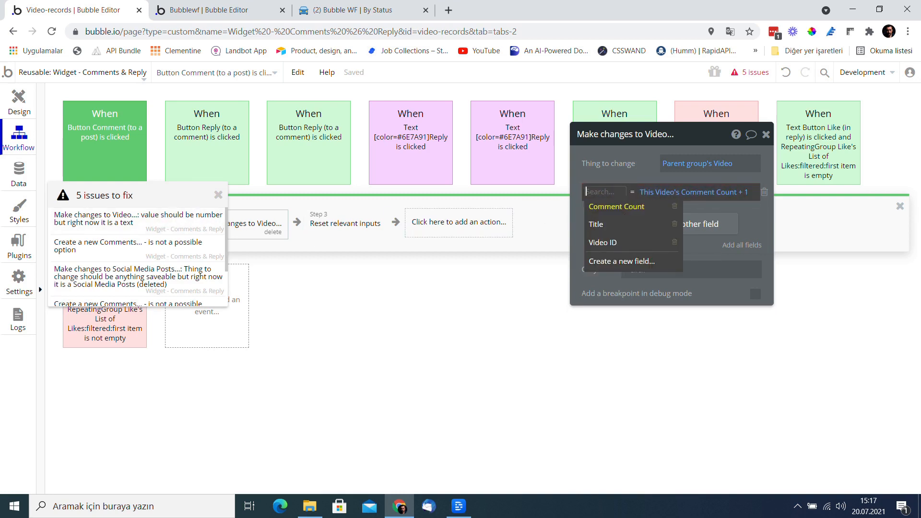
click(616, 206)
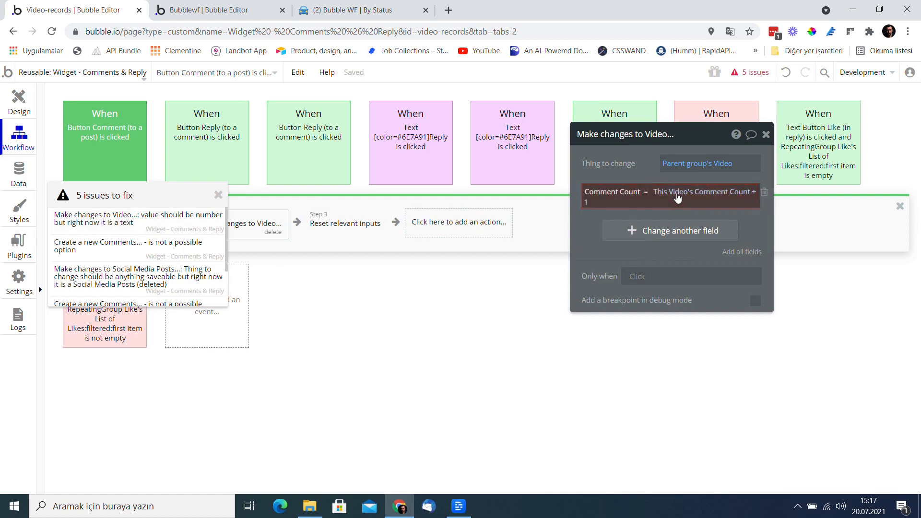
click(693, 191)
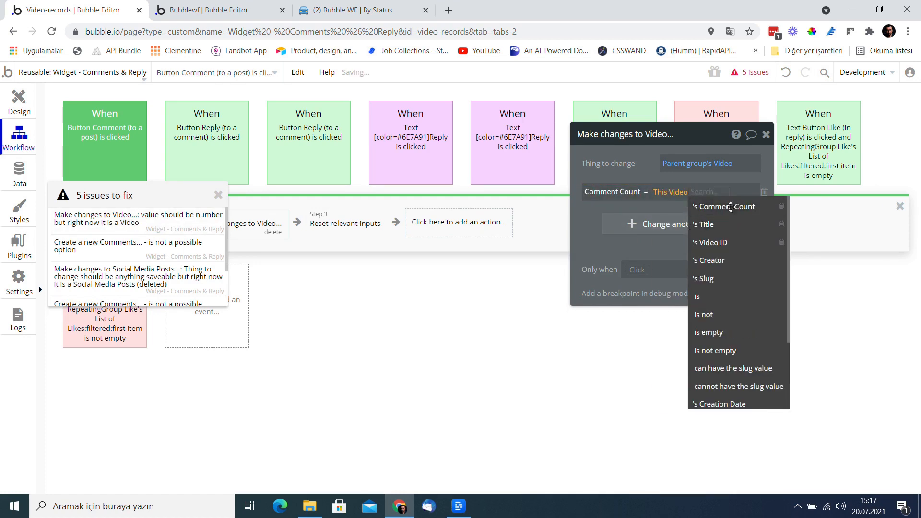
click(724, 206)
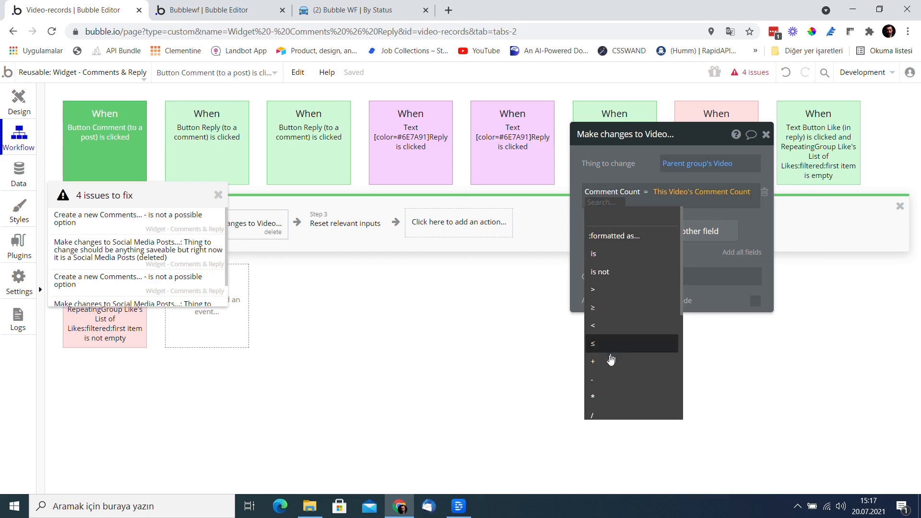
click(593, 361)
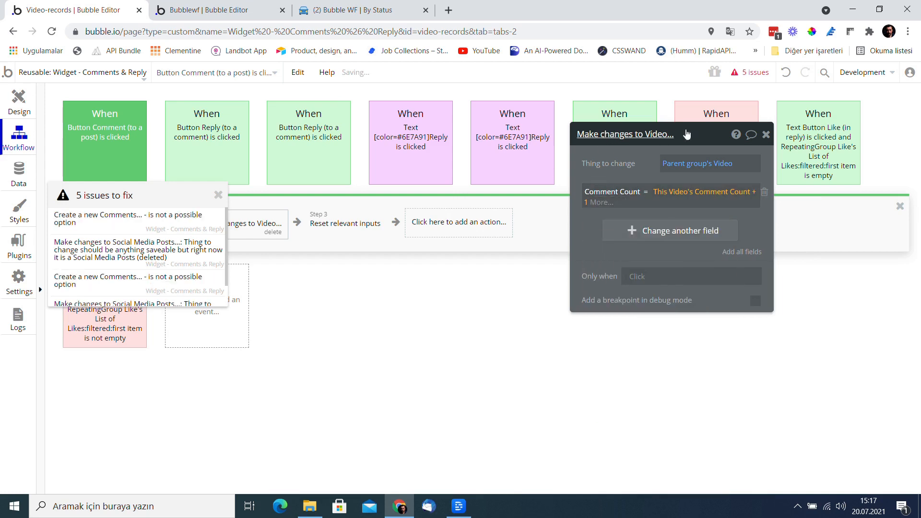
Step: In the first reply workflow, set Video to Parent group's Comments's Video and target step 1's result
click(206, 142)
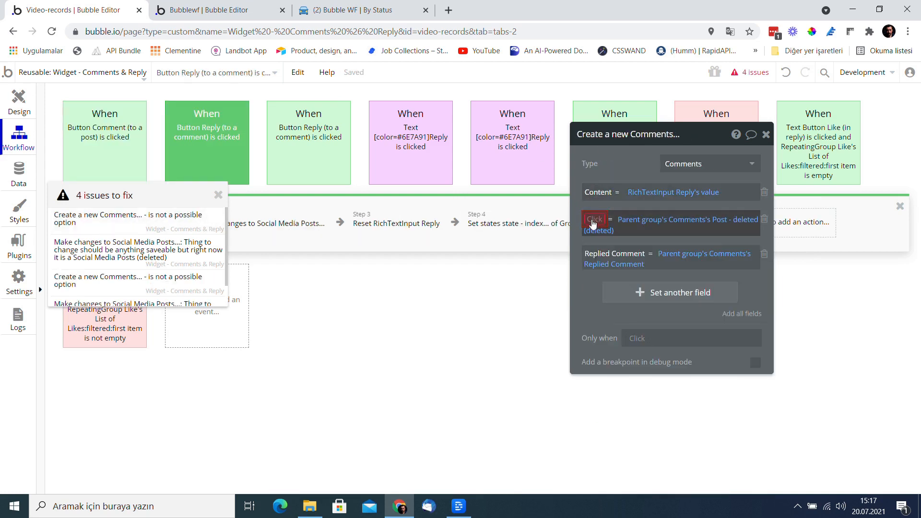
click(595, 219)
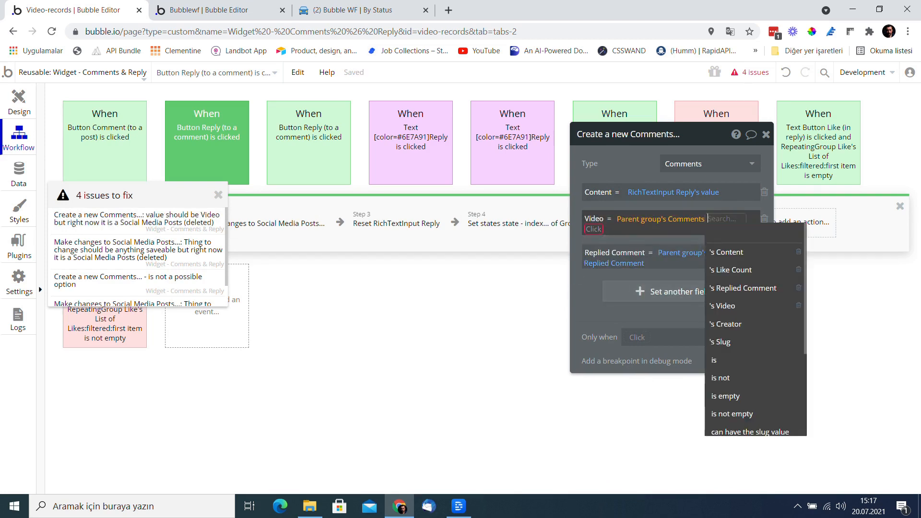
click(722, 305)
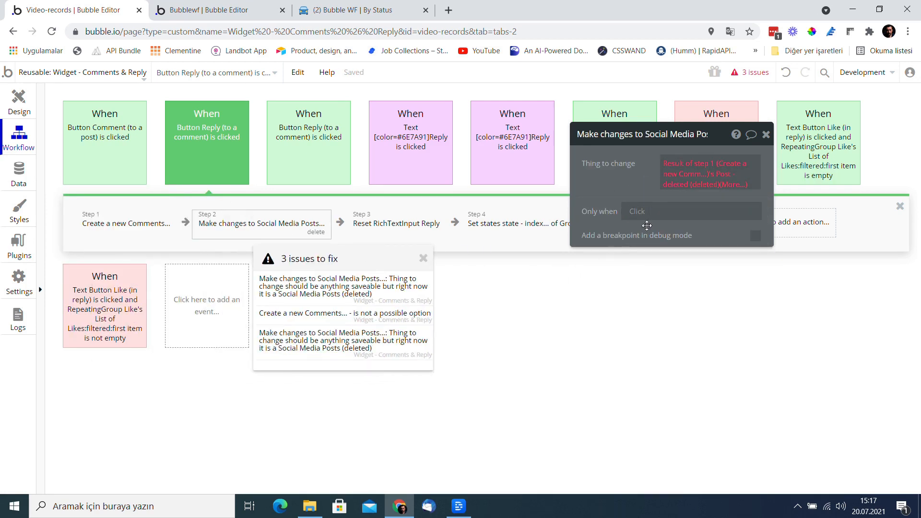
click(705, 171)
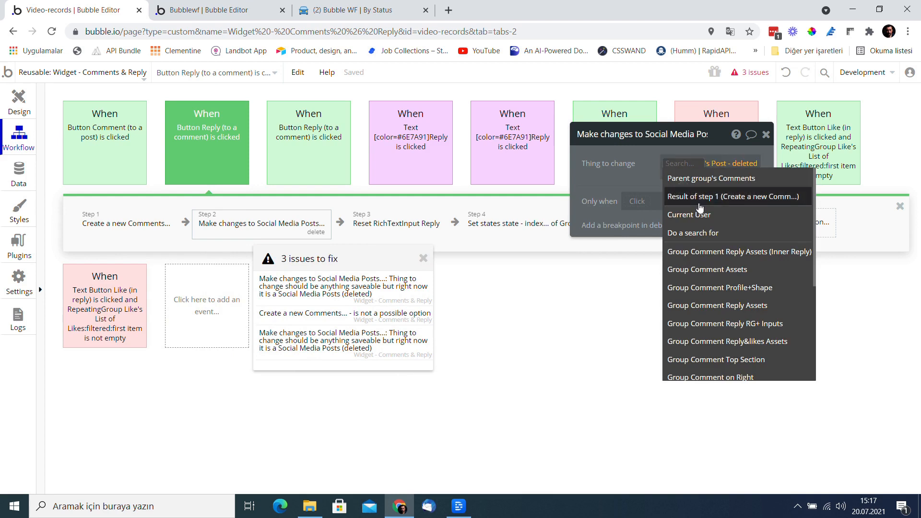
click(736, 196)
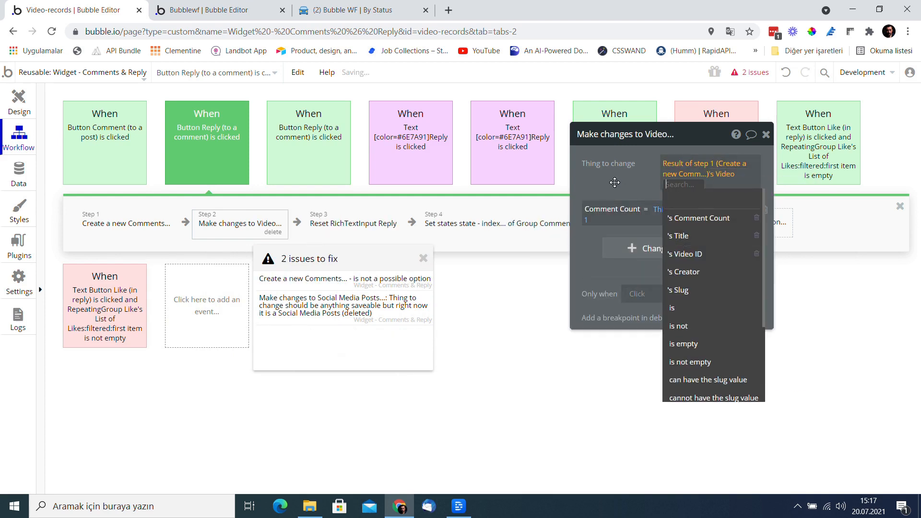
click(699, 218)
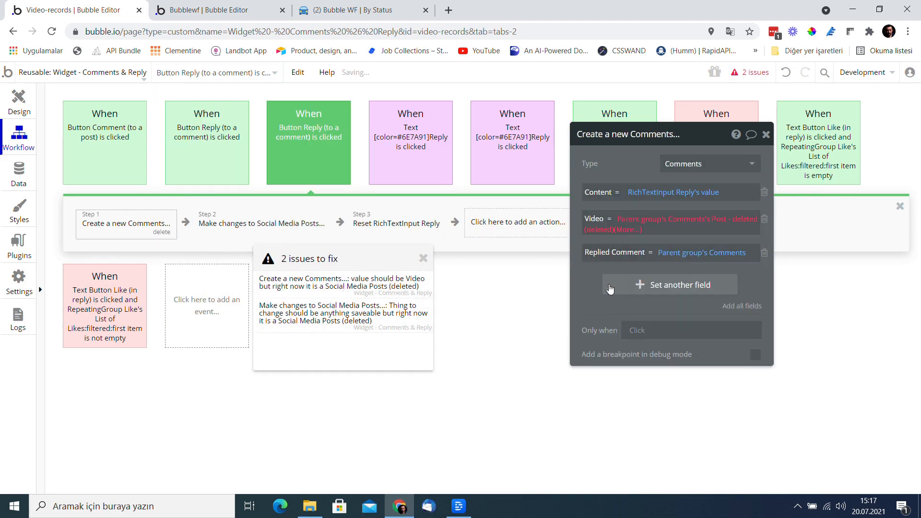
Step: Make the second reply workflow's step 2 change the new comment's Video
click(660, 219)
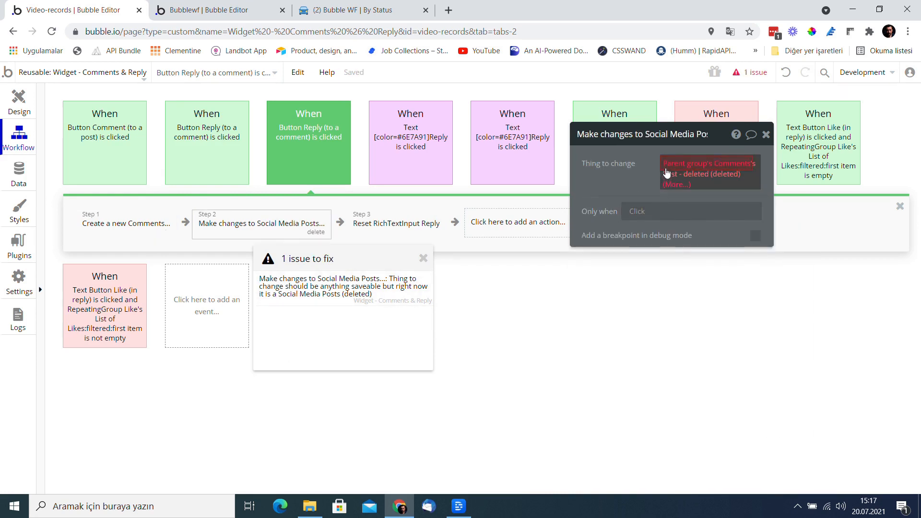
click(708, 173)
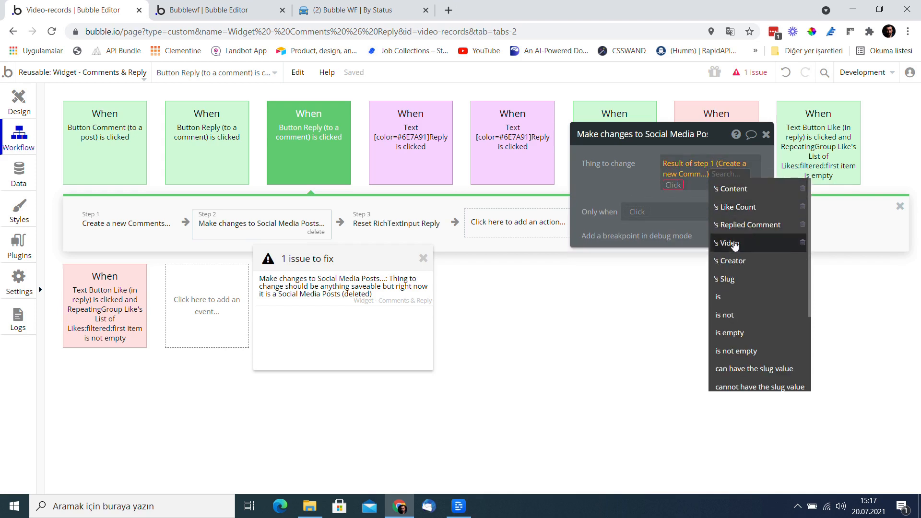
click(728, 242)
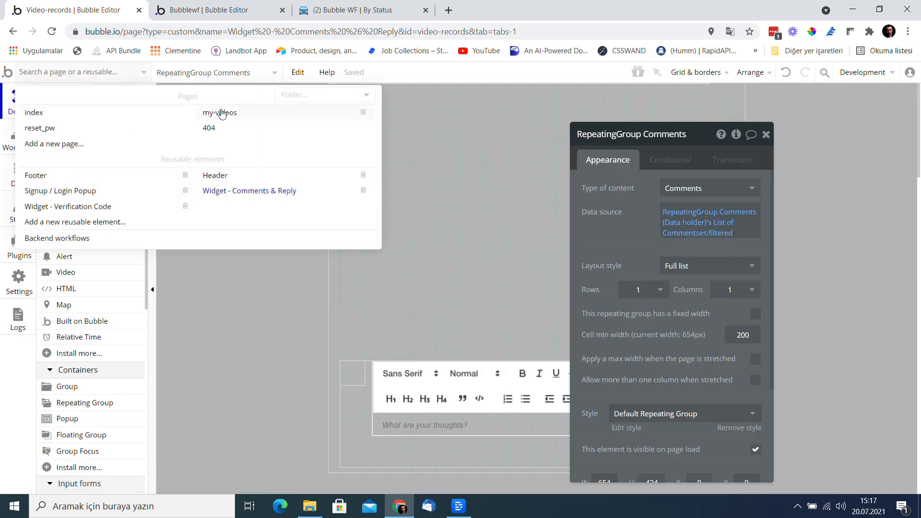
Step: On my-videos, set page and Group Video heights to 1200 and place the Comments & Reply widget
click(220, 113)
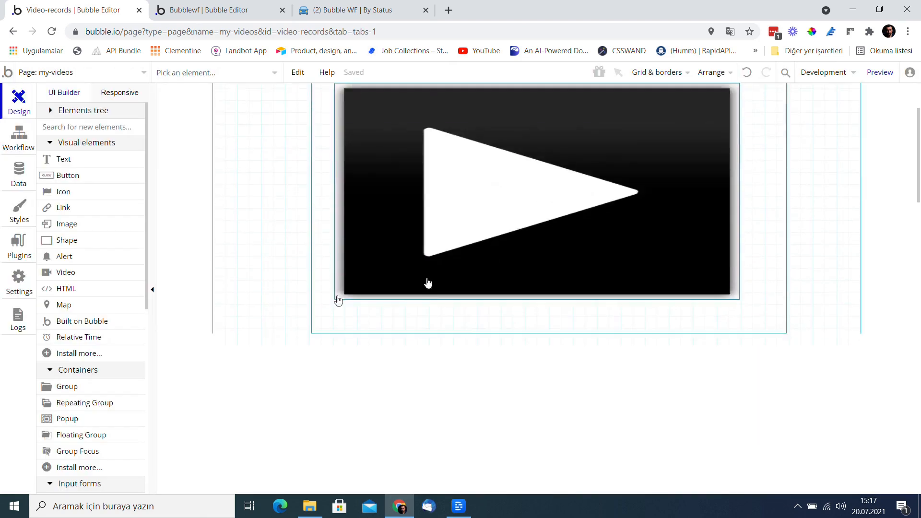
click(211, 10)
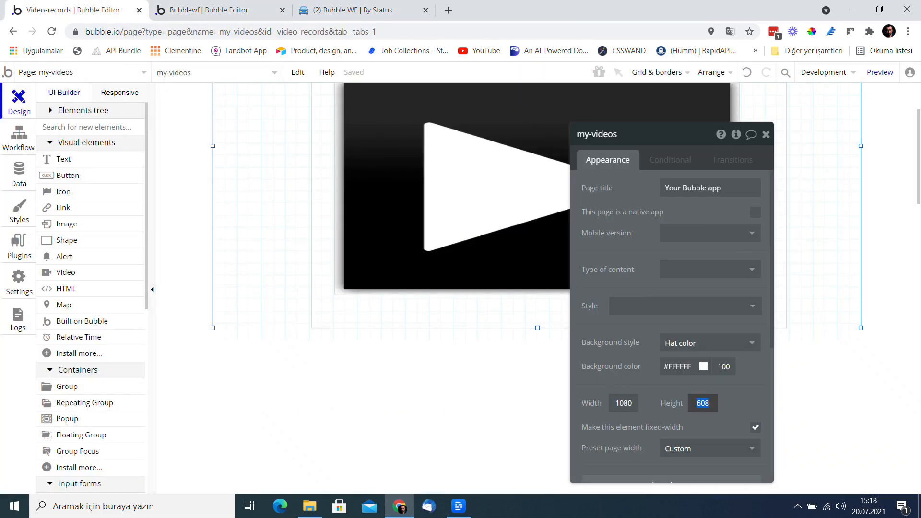
text(1200)
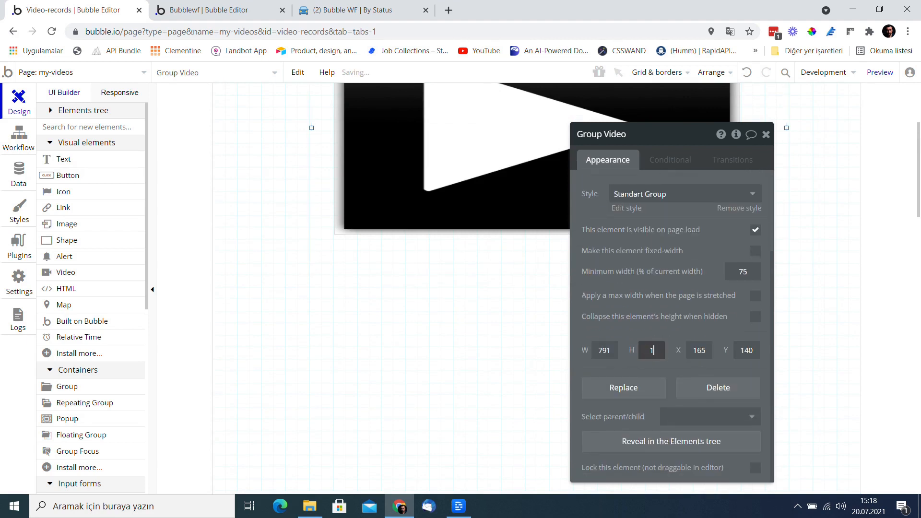
text(1200)
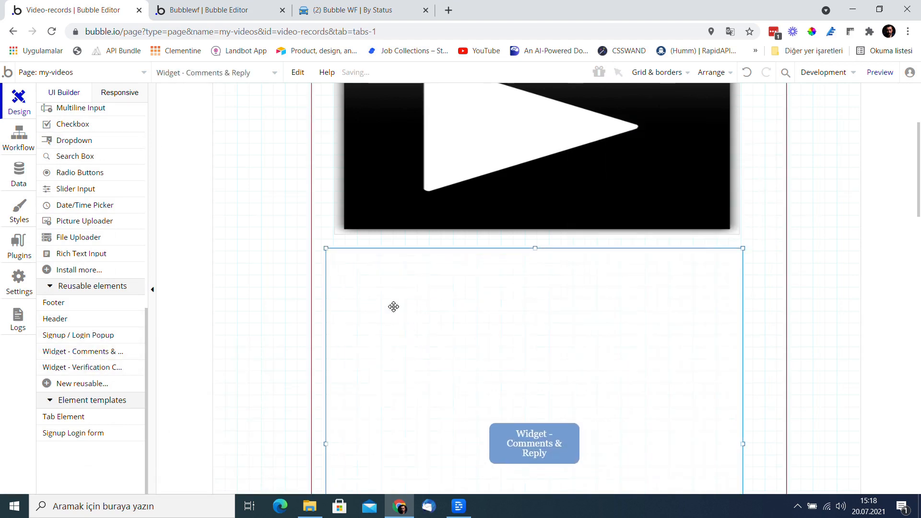
click(533, 443)
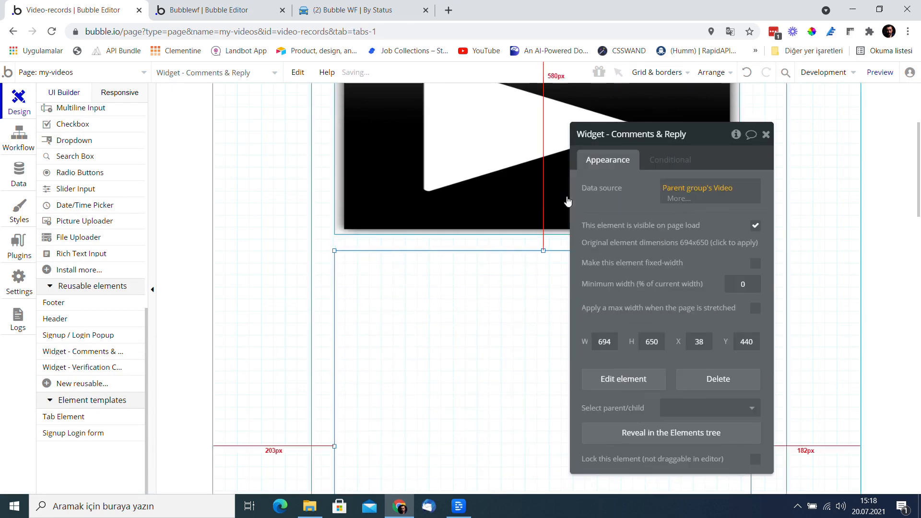
Step: View the All Users list under Data > App data
click(18, 173)
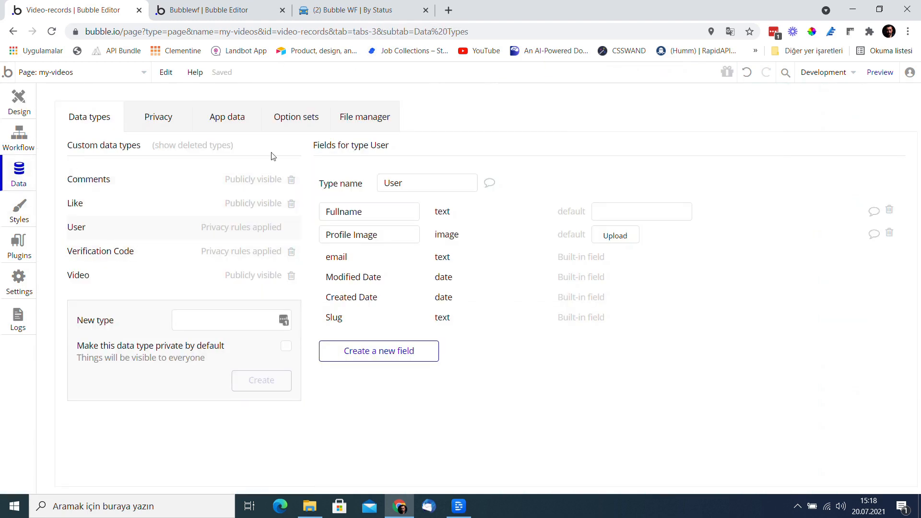
click(227, 116)
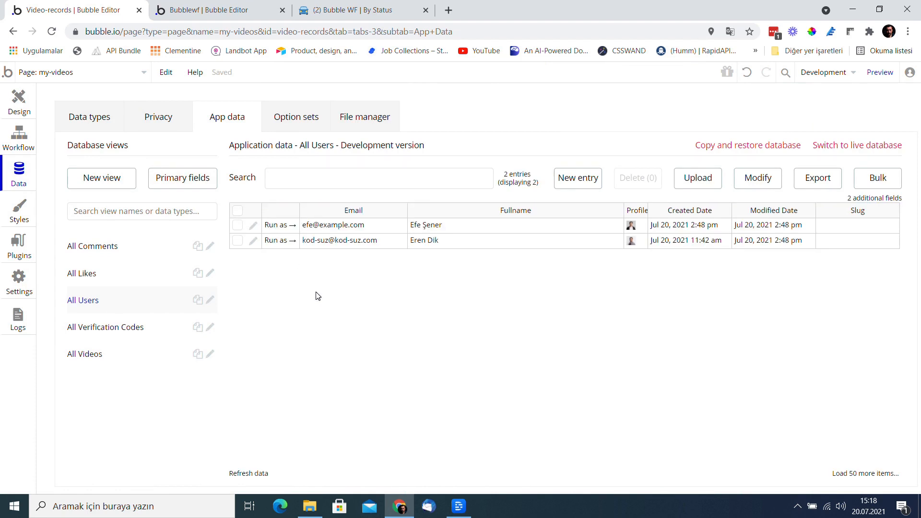
click(879, 72)
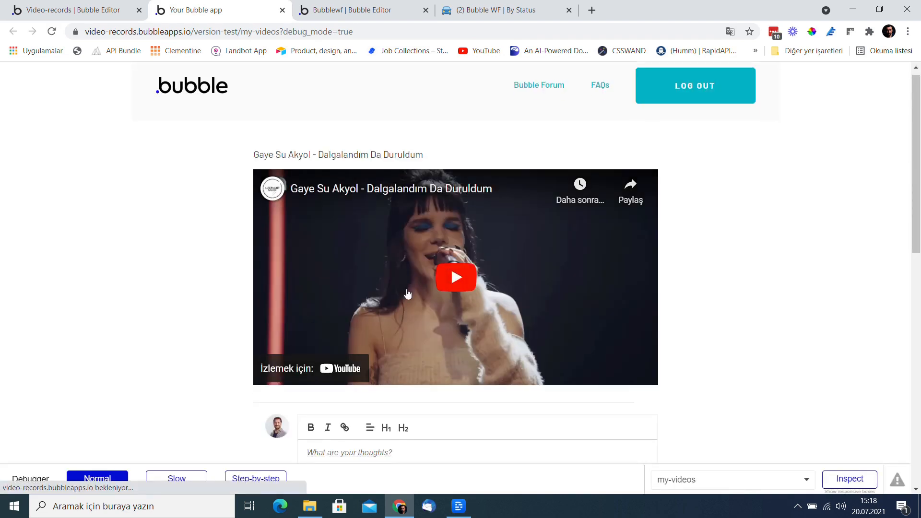
Step: Post the Great music! comment, like it, and post 'I liked it, too!'
scroll(down, 3)
text(Great music!)
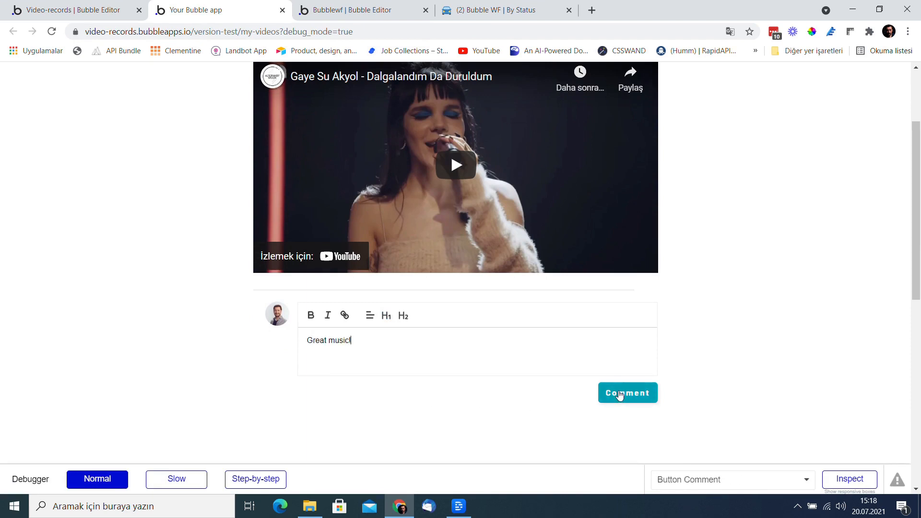
click(627, 392)
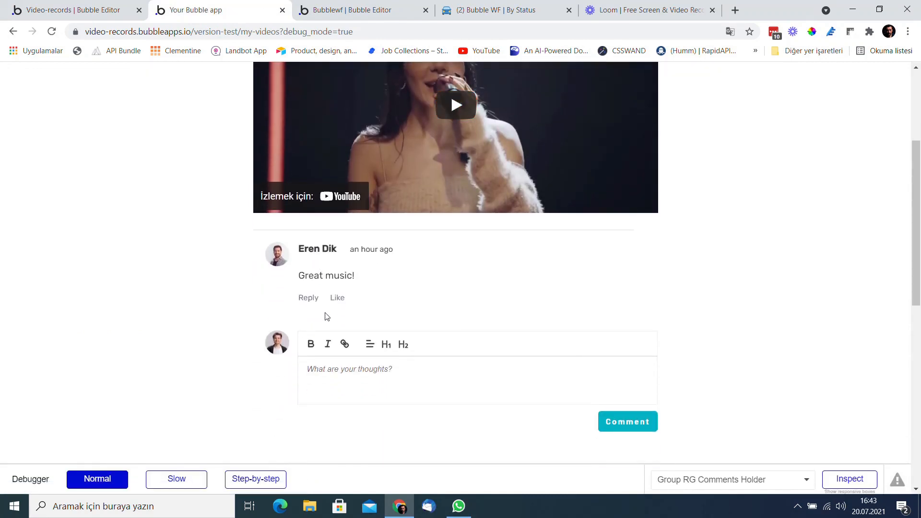
click(337, 298)
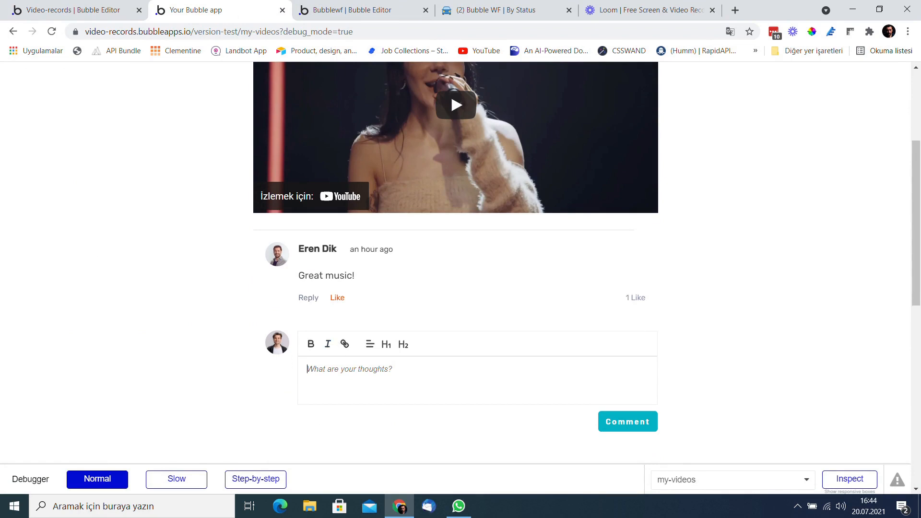
text(I liked)
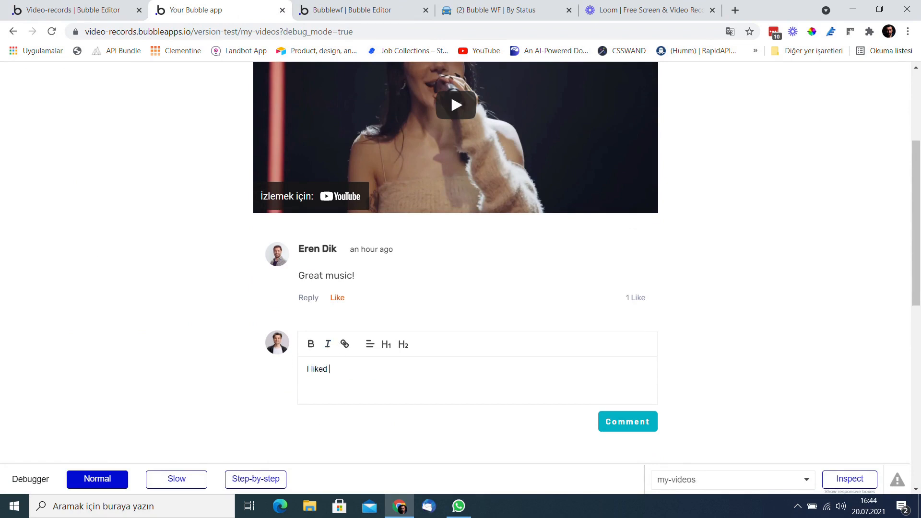
text(it, too!)
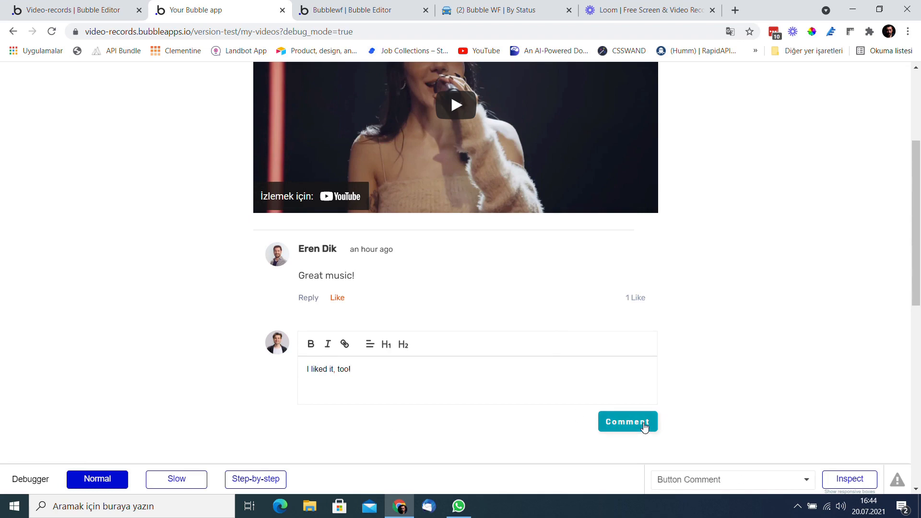
click(627, 421)
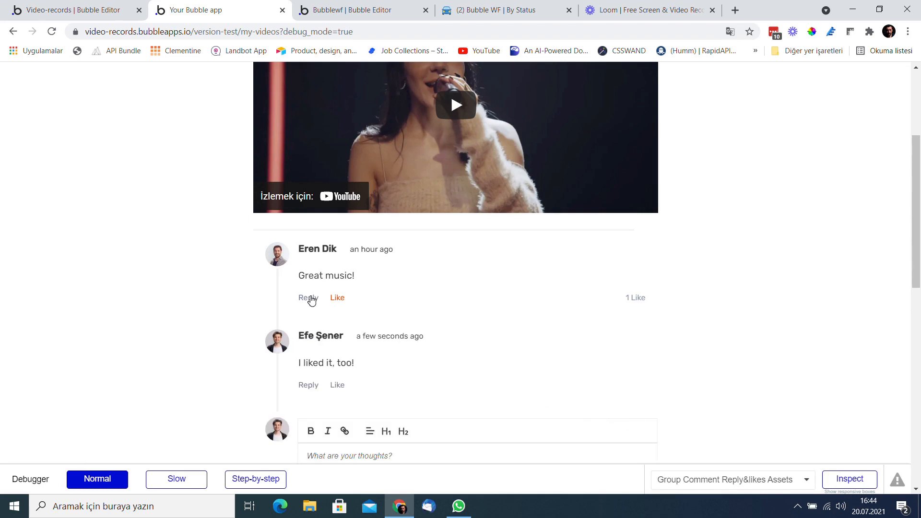
Step: Reply to Great music! with 'Is there a follow feature in this app?'
click(308, 298)
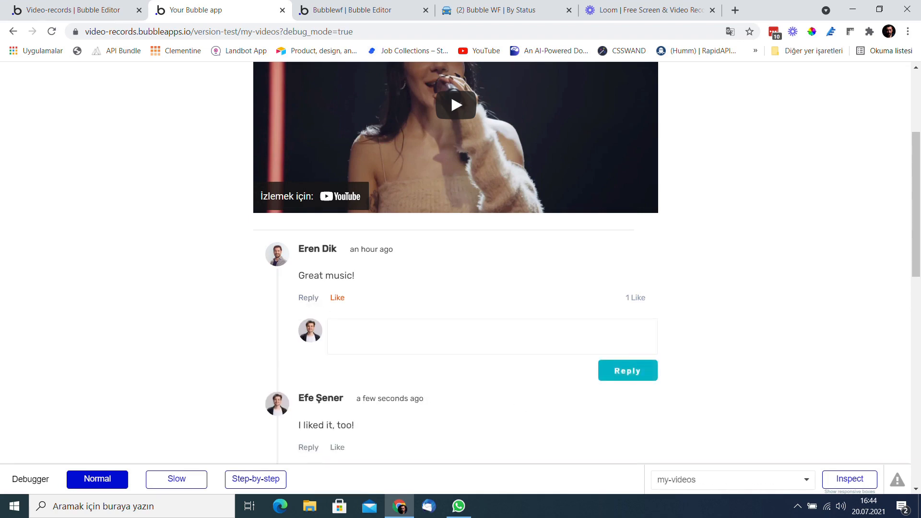
text(Is there a)
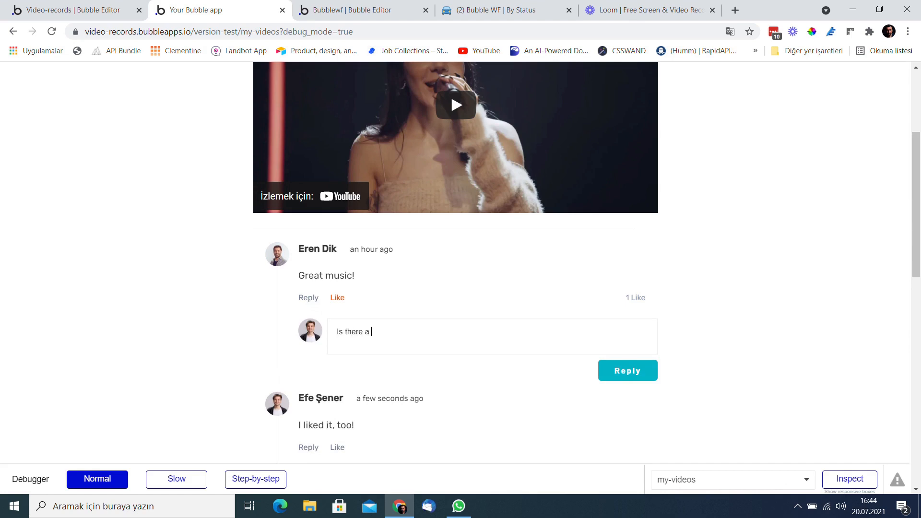
text(follow feature in)
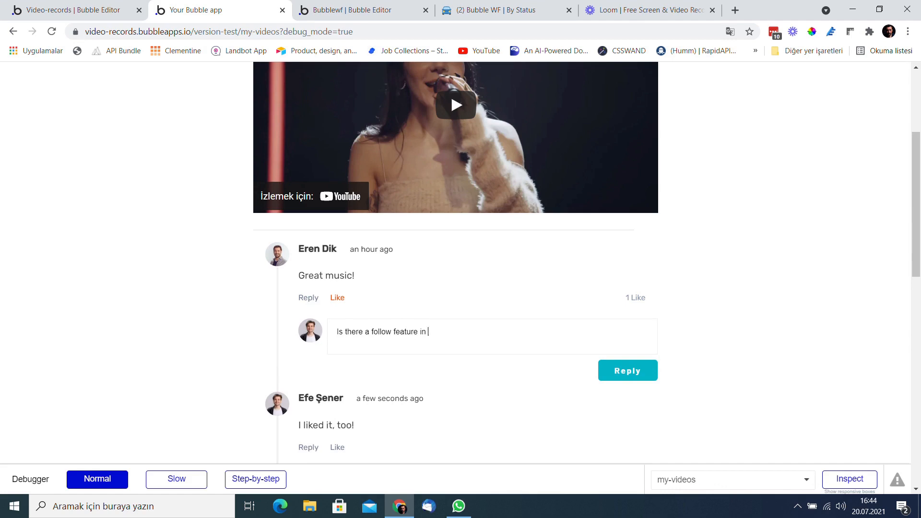
text(this app?)
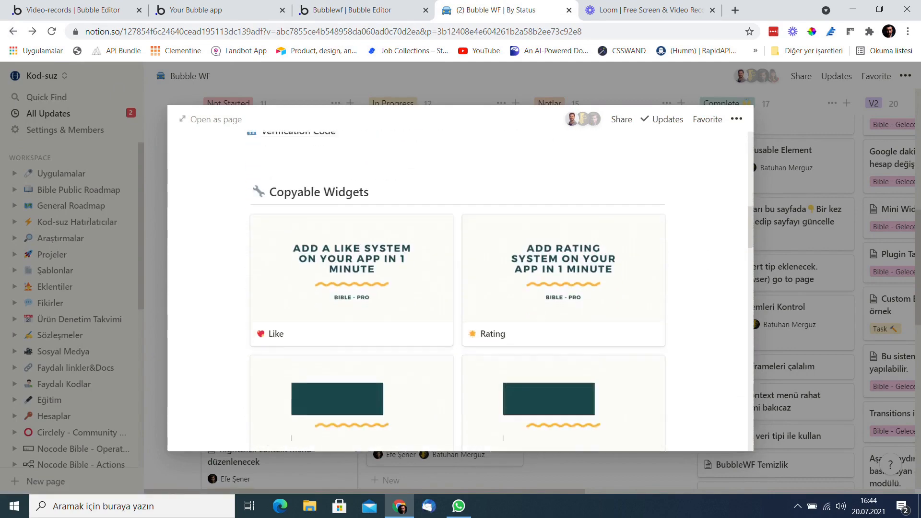
Step: Open the Follow / Unfollow guide from the Copyable Widgets gallery and view its template app
scroll(down, 3)
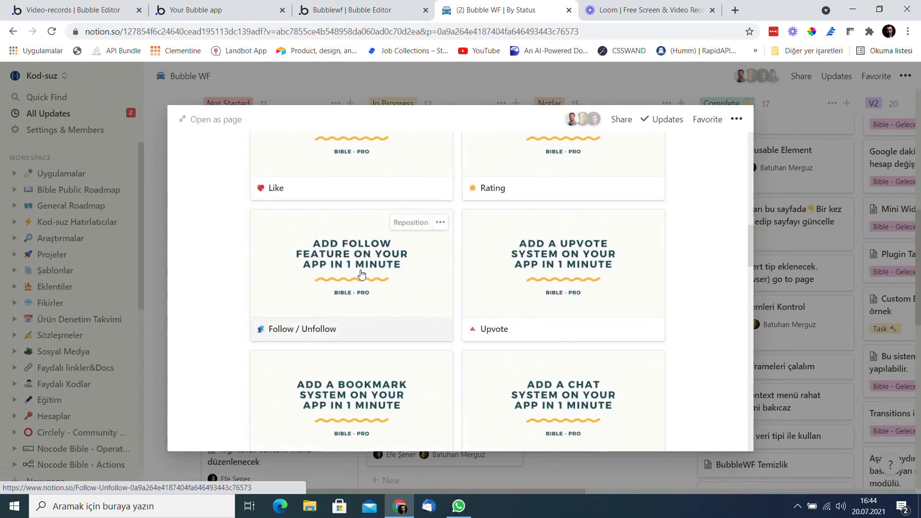
click(351, 254)
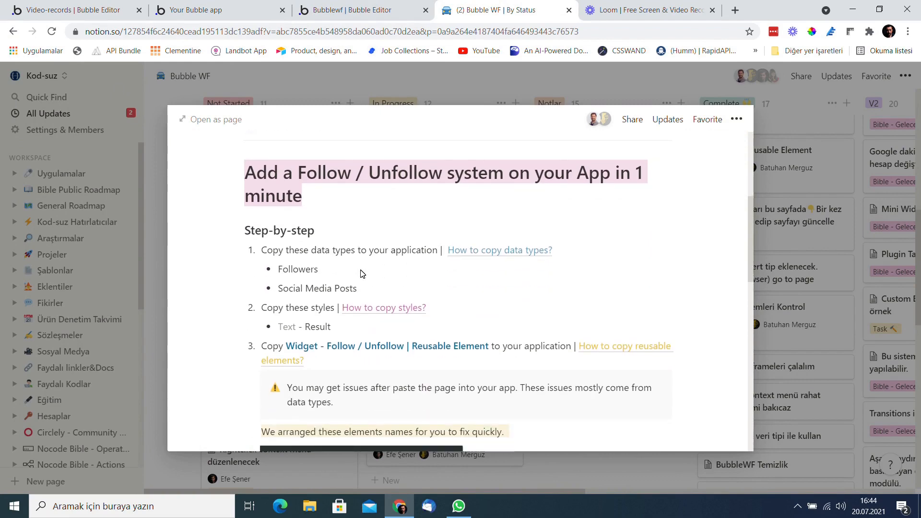
click(352, 10)
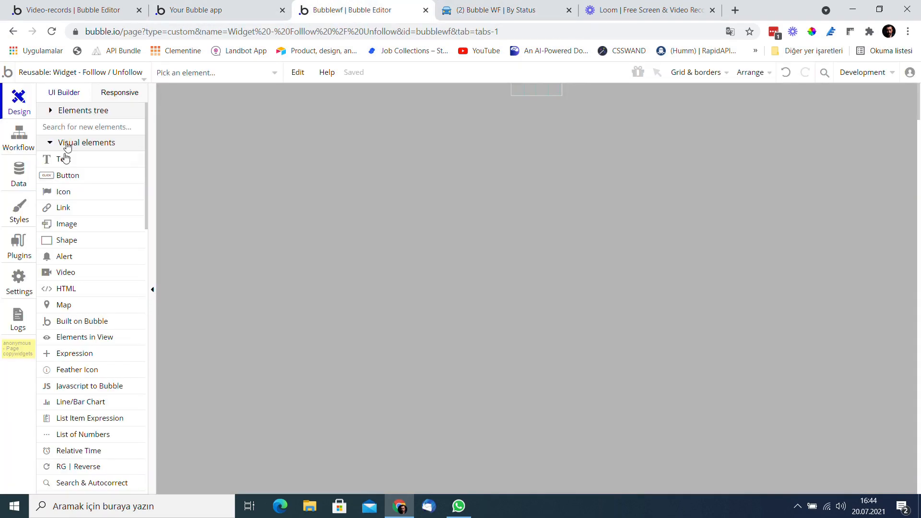
Step: Copy the Followers data type from the template app's Data tab
click(19, 173)
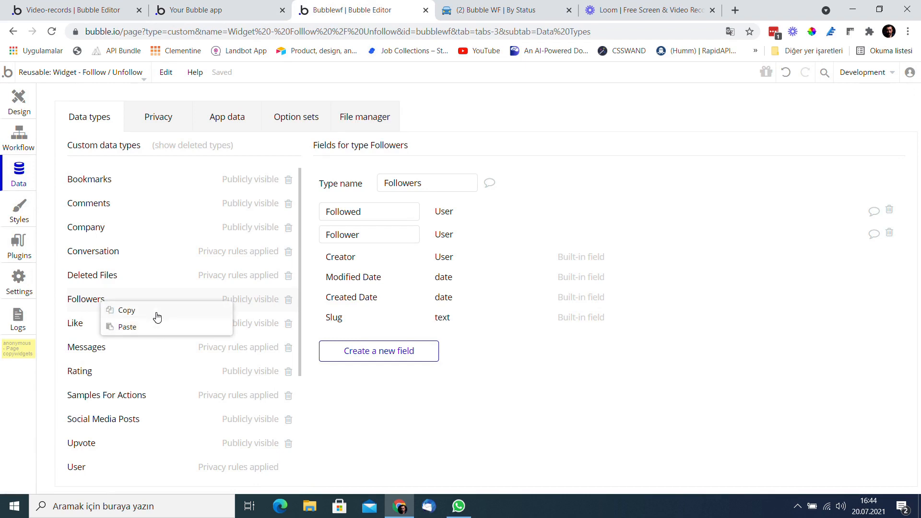
click(71, 10)
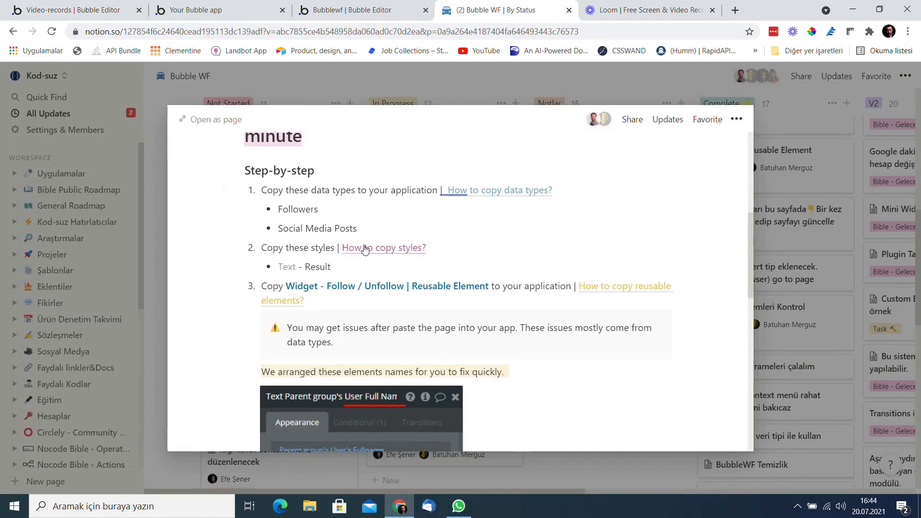
Step: Search Video-records styles for 'res' and locate the Text - Result style
click(199, 10)
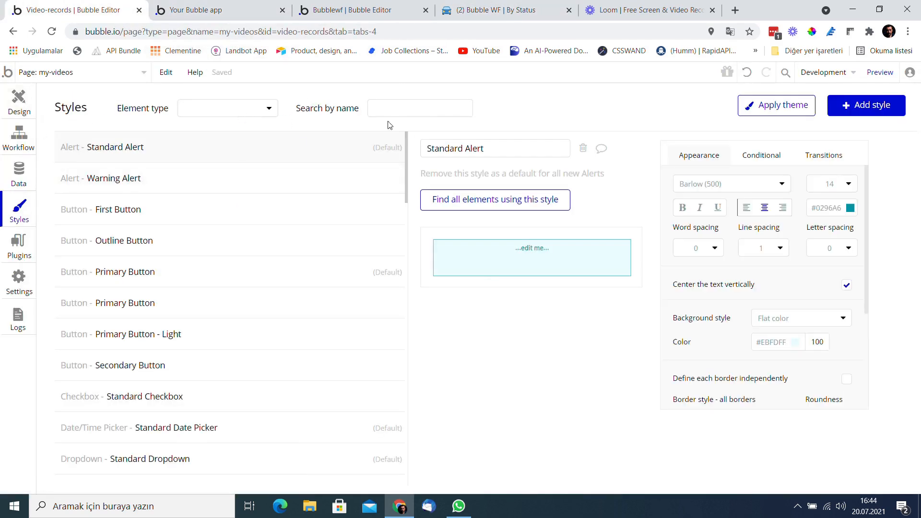
text(res)
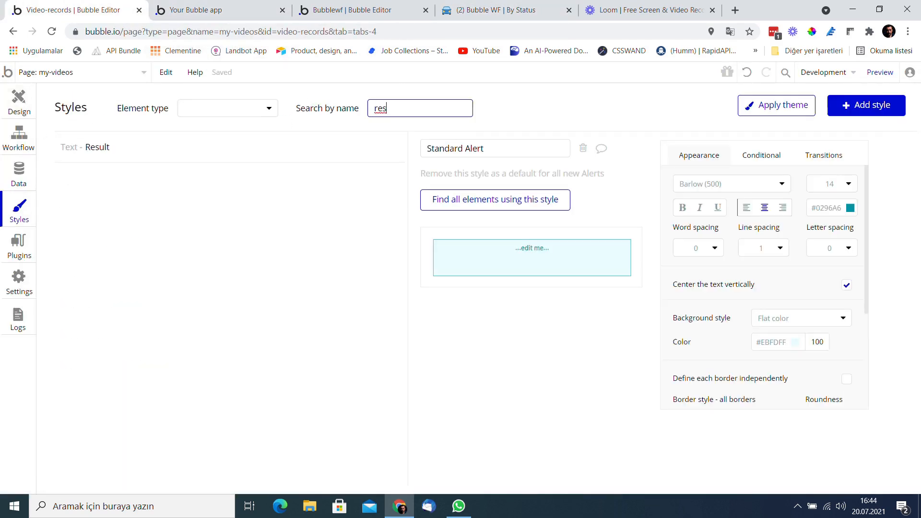
click(505, 10)
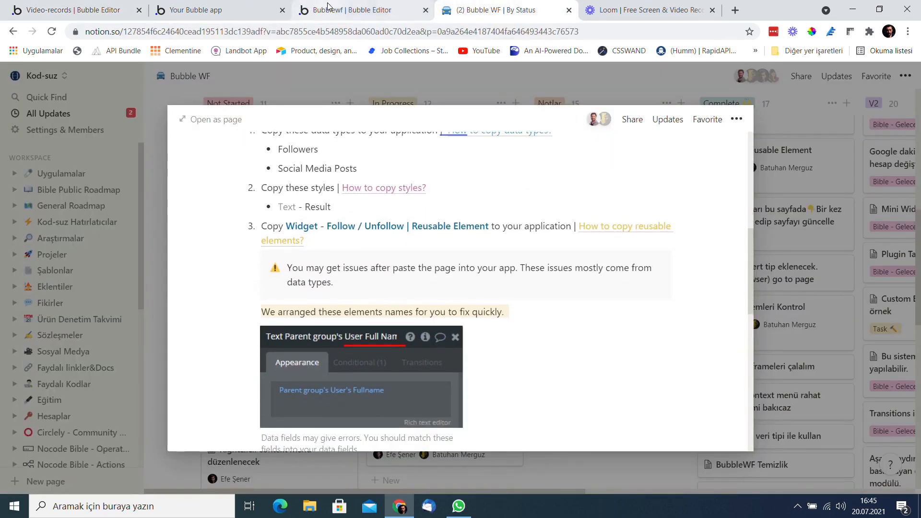
Step: Paste Widget - Follow / Unfollow into Video-records and open Widget - Comments & Reply
click(70, 10)
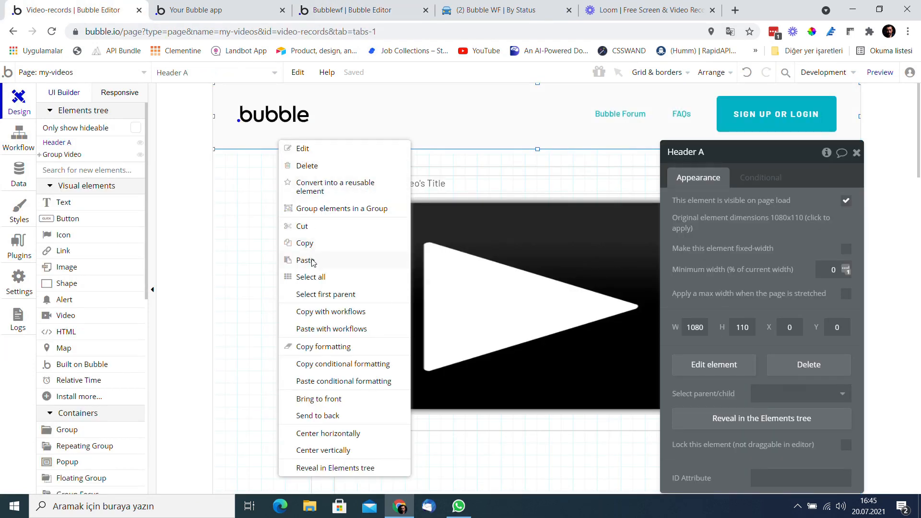
click(336, 186)
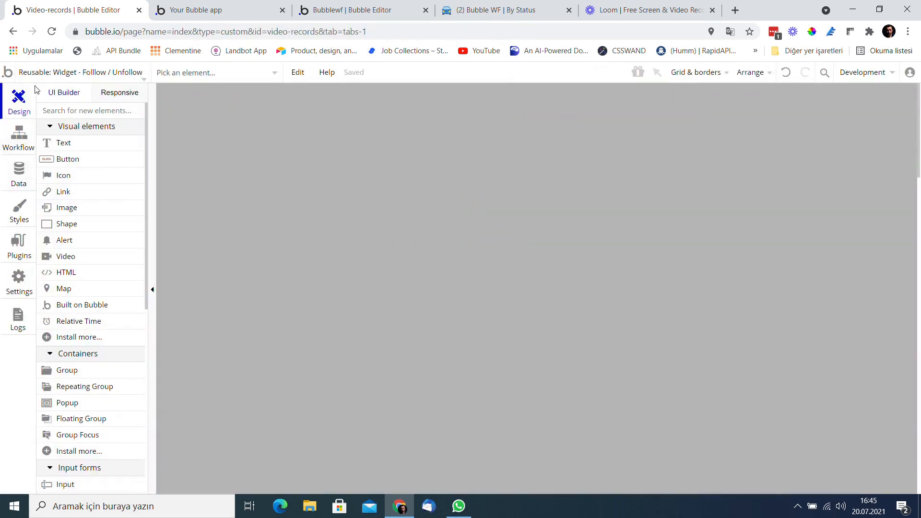
click(81, 72)
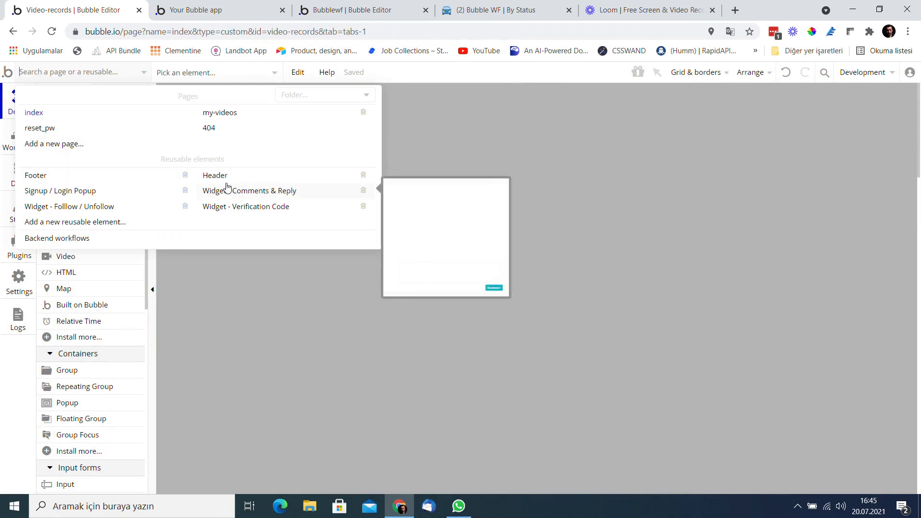
click(255, 191)
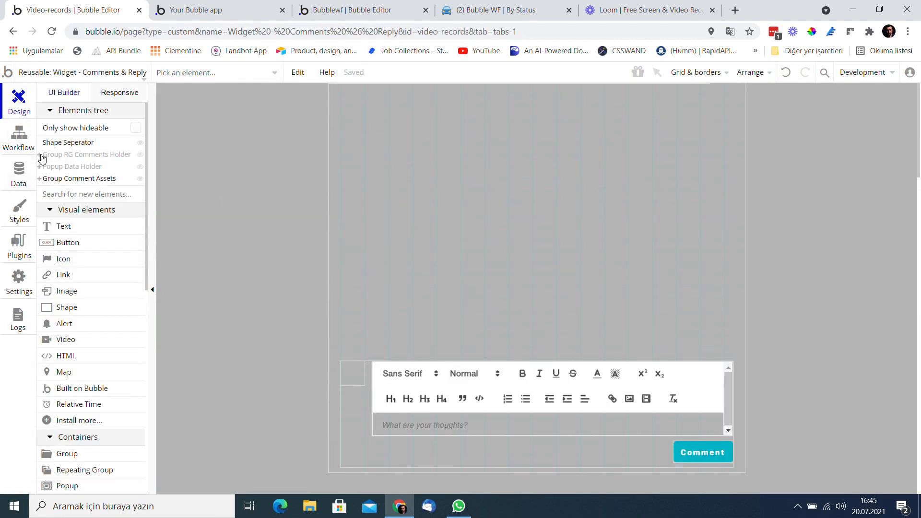
Step: Draw Widget - Follow / Unfollow inside Group Comment Top Section of the comments holder
click(39, 155)
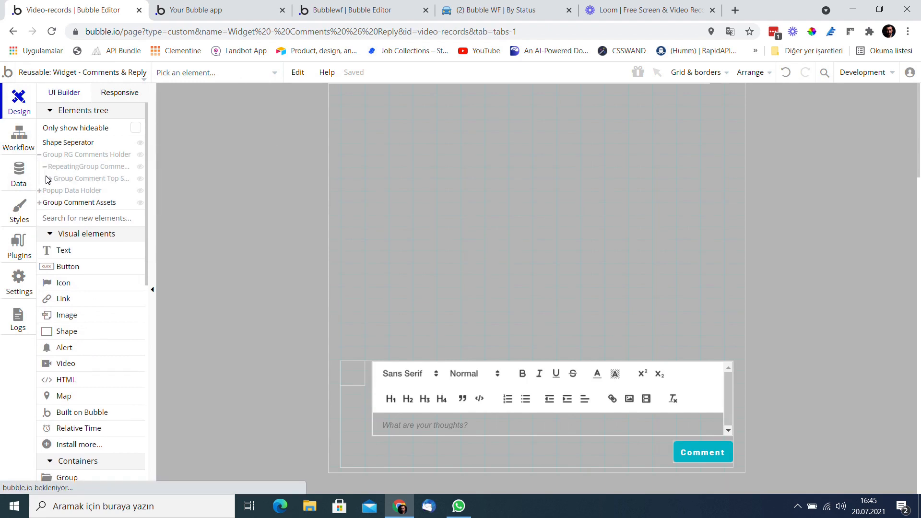
click(90, 178)
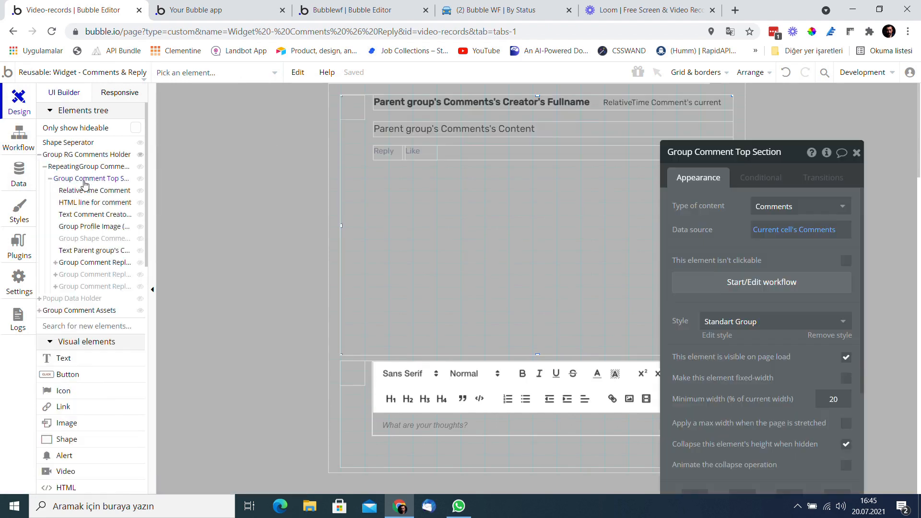
click(91, 178)
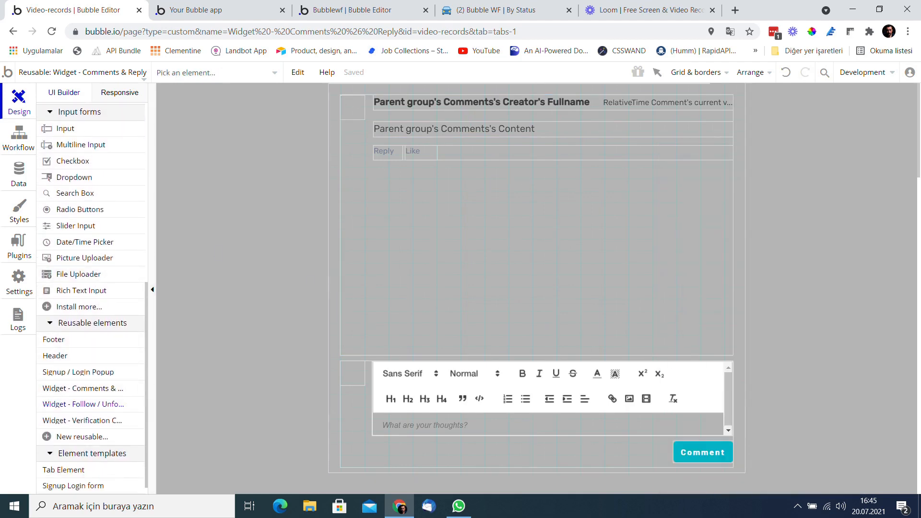
click(403, 122)
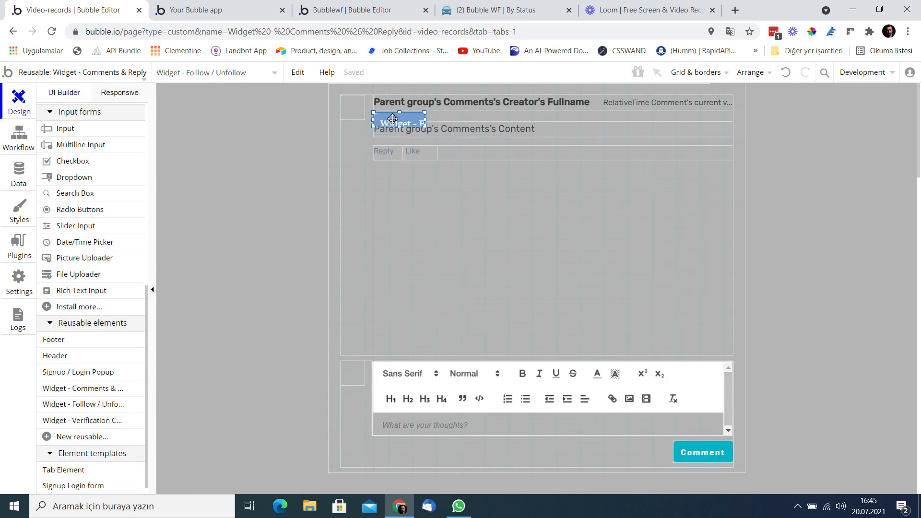
click(481, 102)
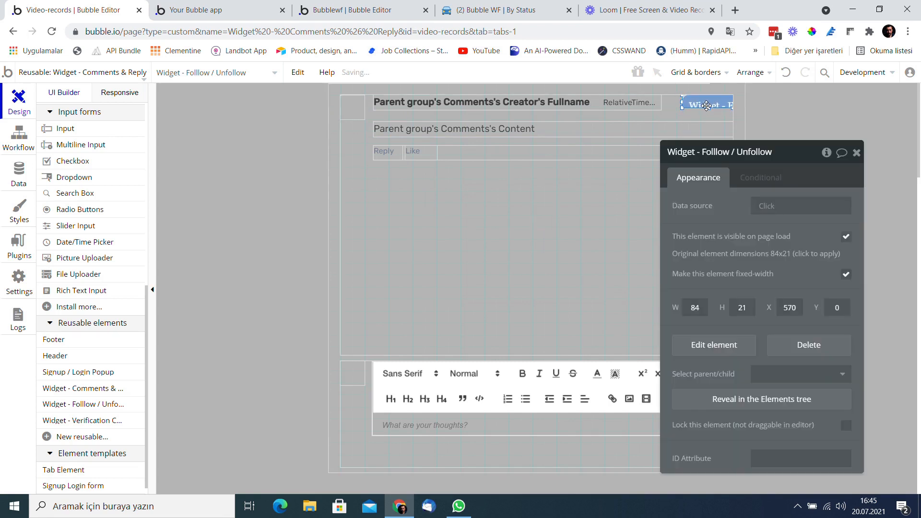
Step: Set the Follow / Unfollow widget's data source to Parent group's Comments's Creator
click(800, 205)
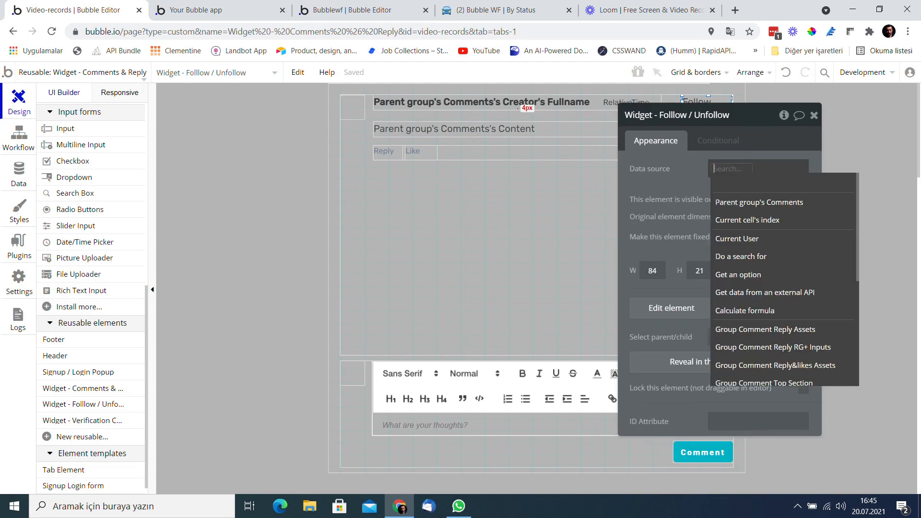
click(759, 202)
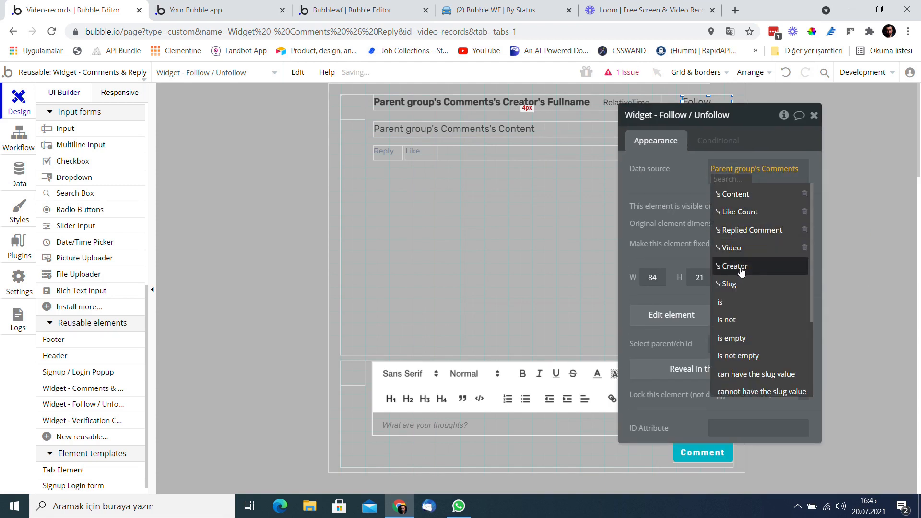
click(220, 10)
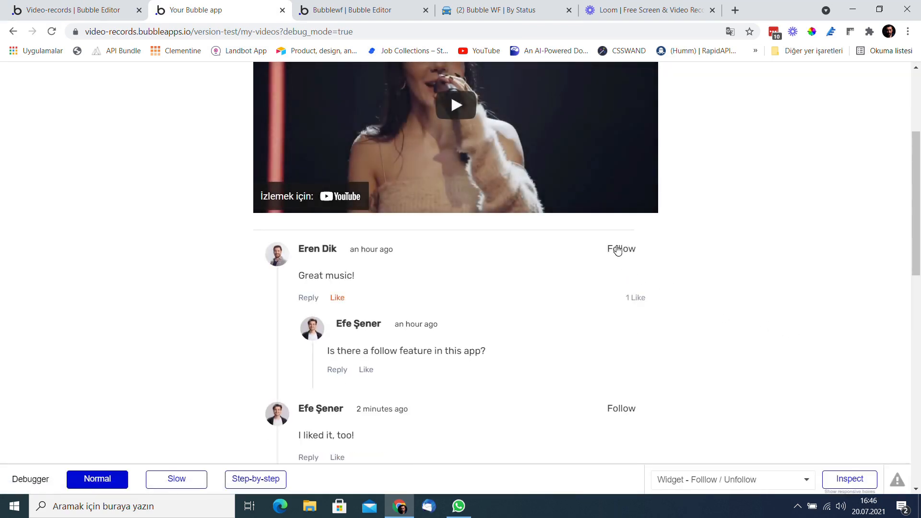
click(620, 249)
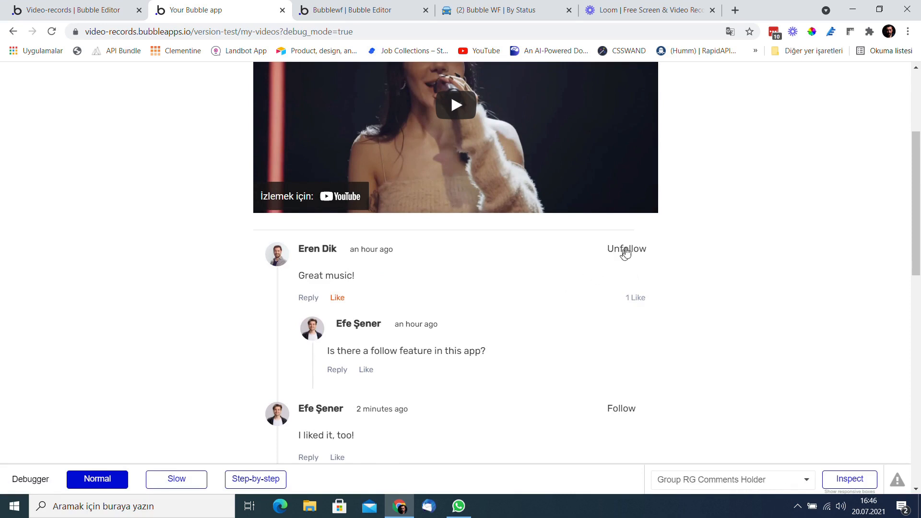
click(626, 248)
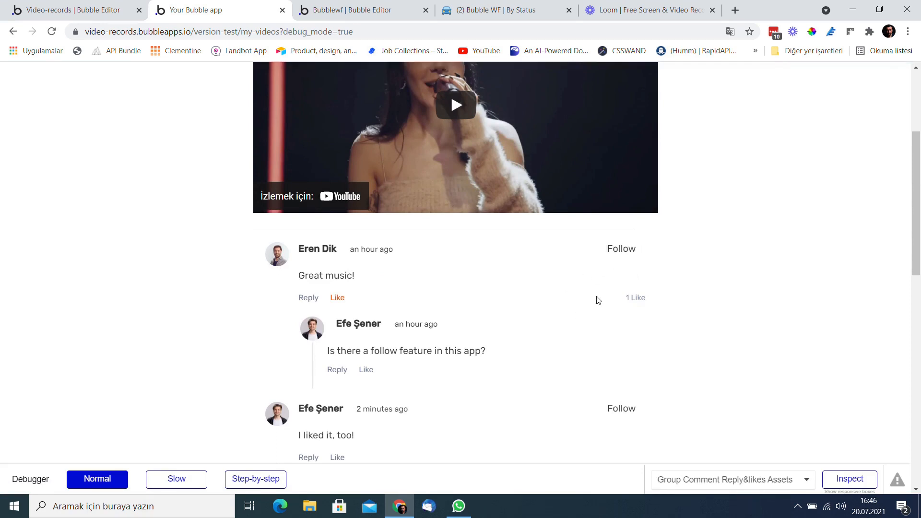